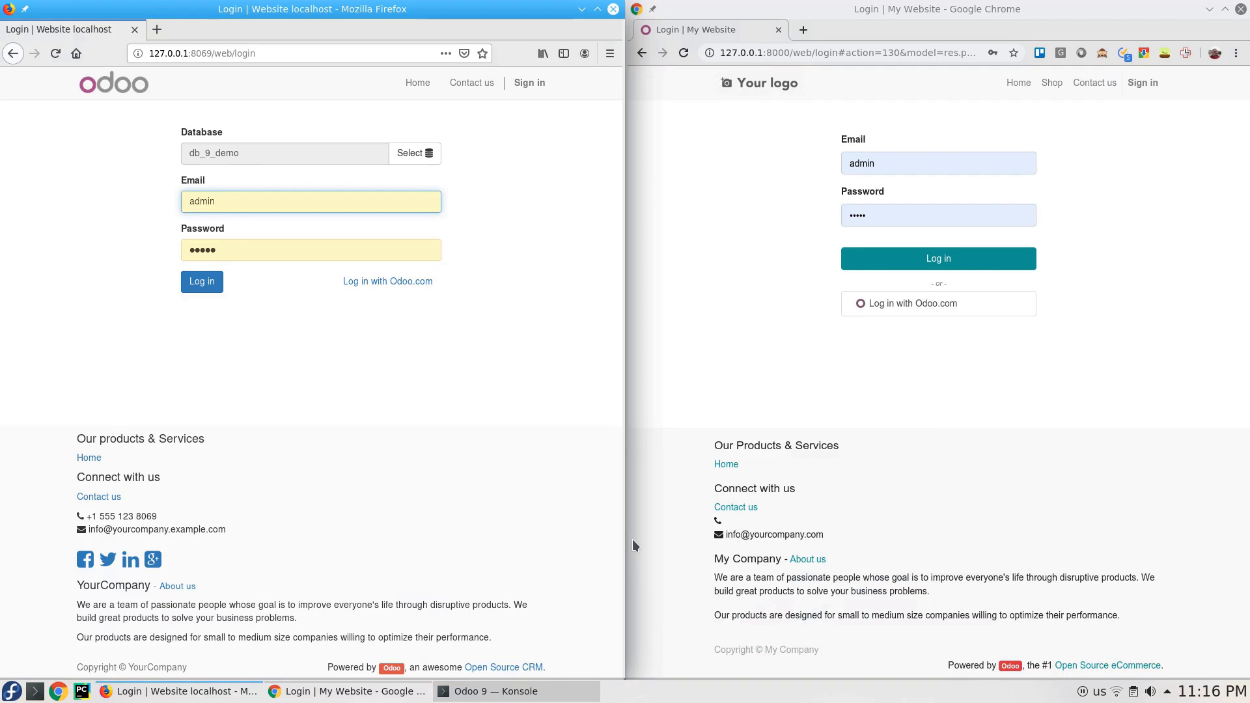
Step: Run python template_script_9_12.py in the Migration tab to migrate db_9_demo into db_12
left_click(311, 201)
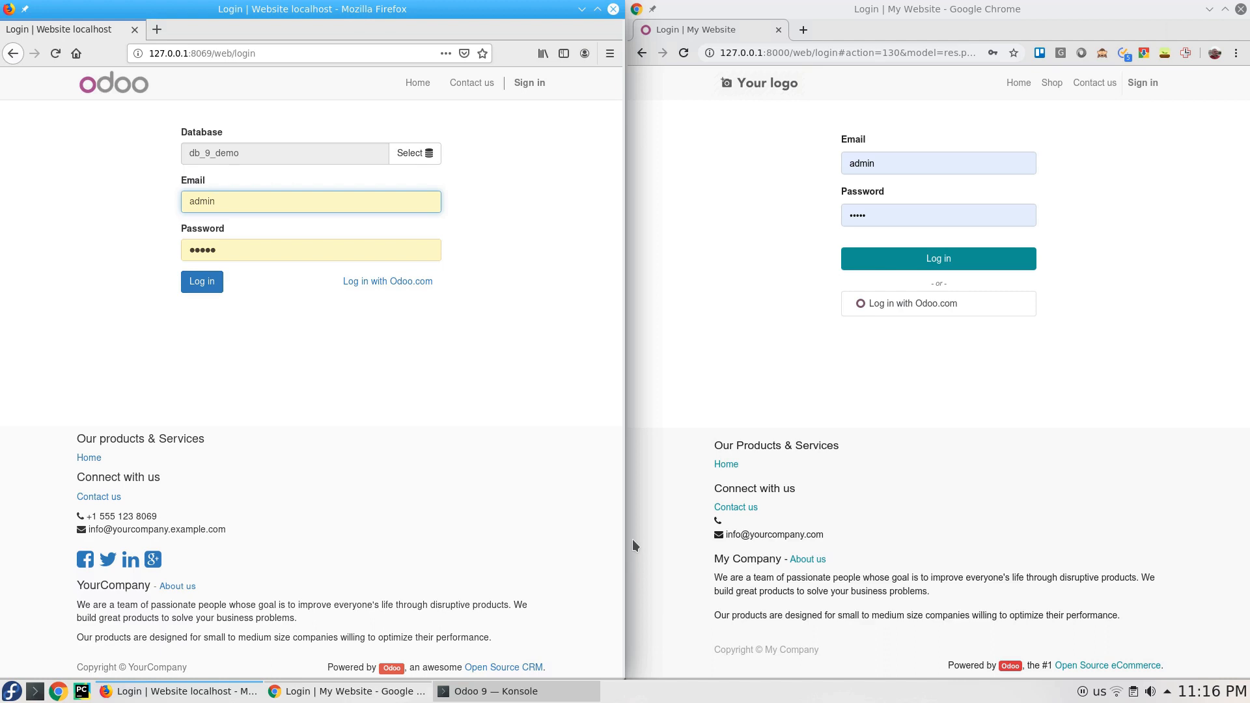
mouse_move(564, 592)
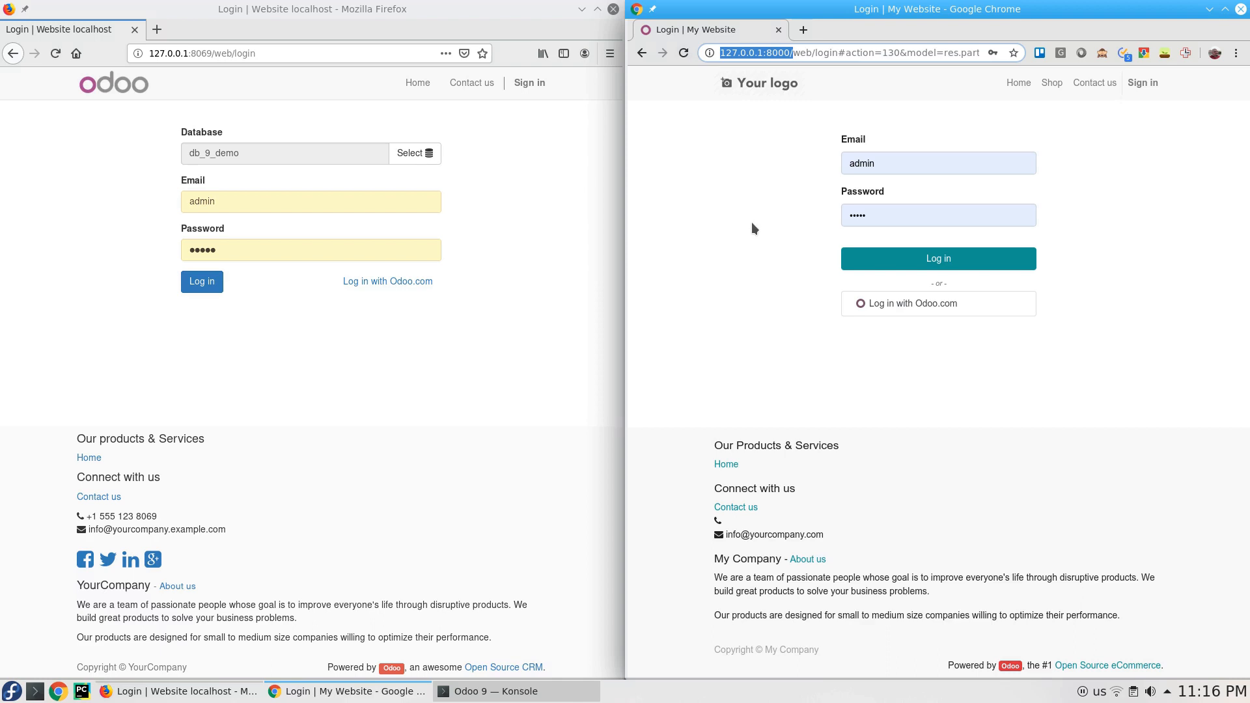
mouse_move(764, 287)
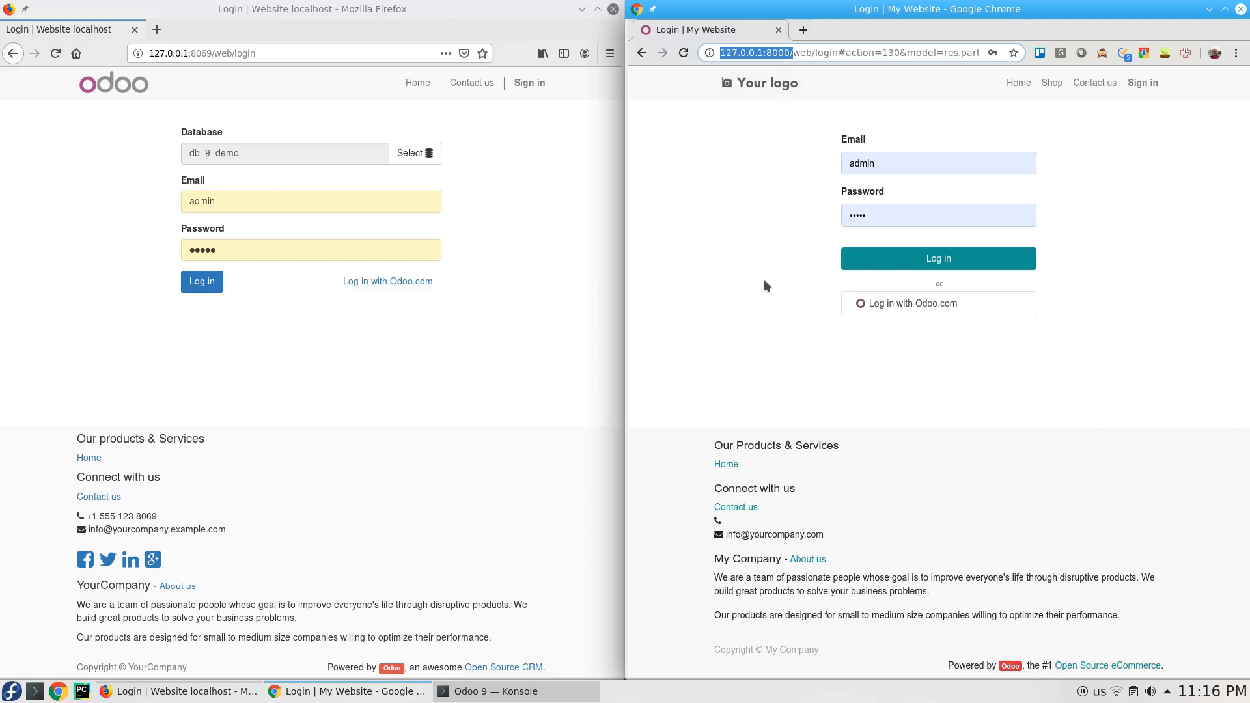
mouse_move(738, 86)
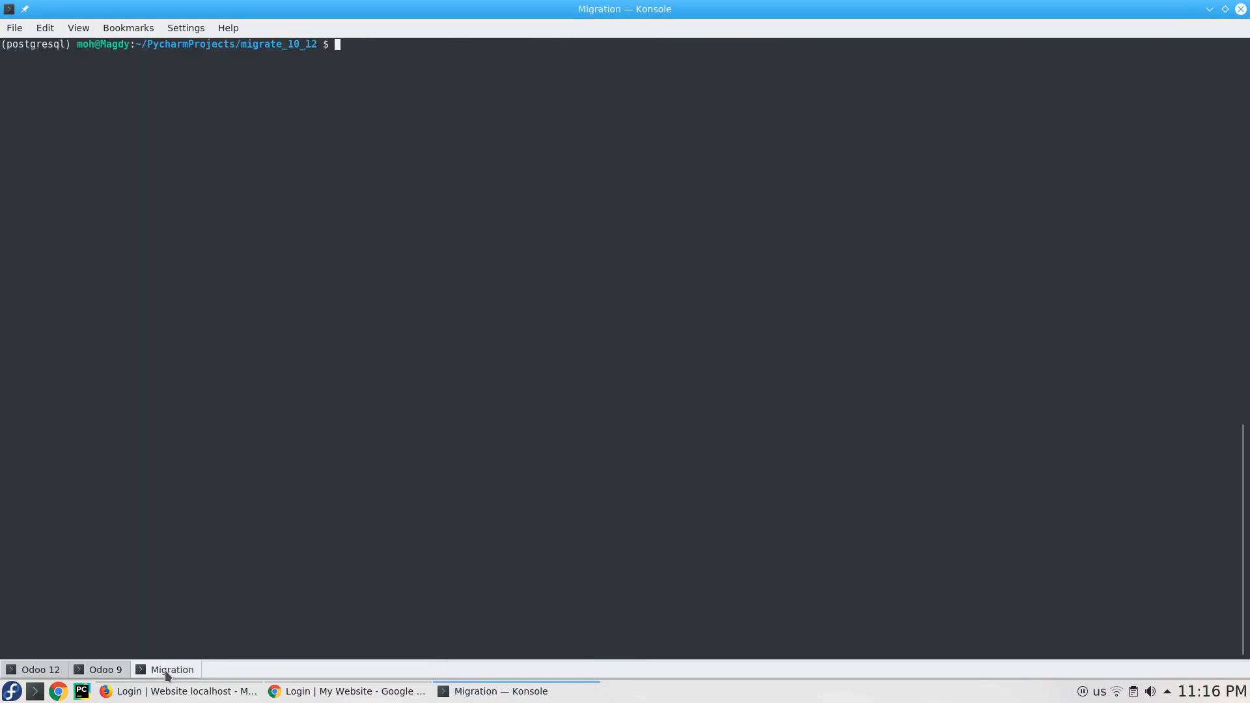
type("python template_script_9_12.py")
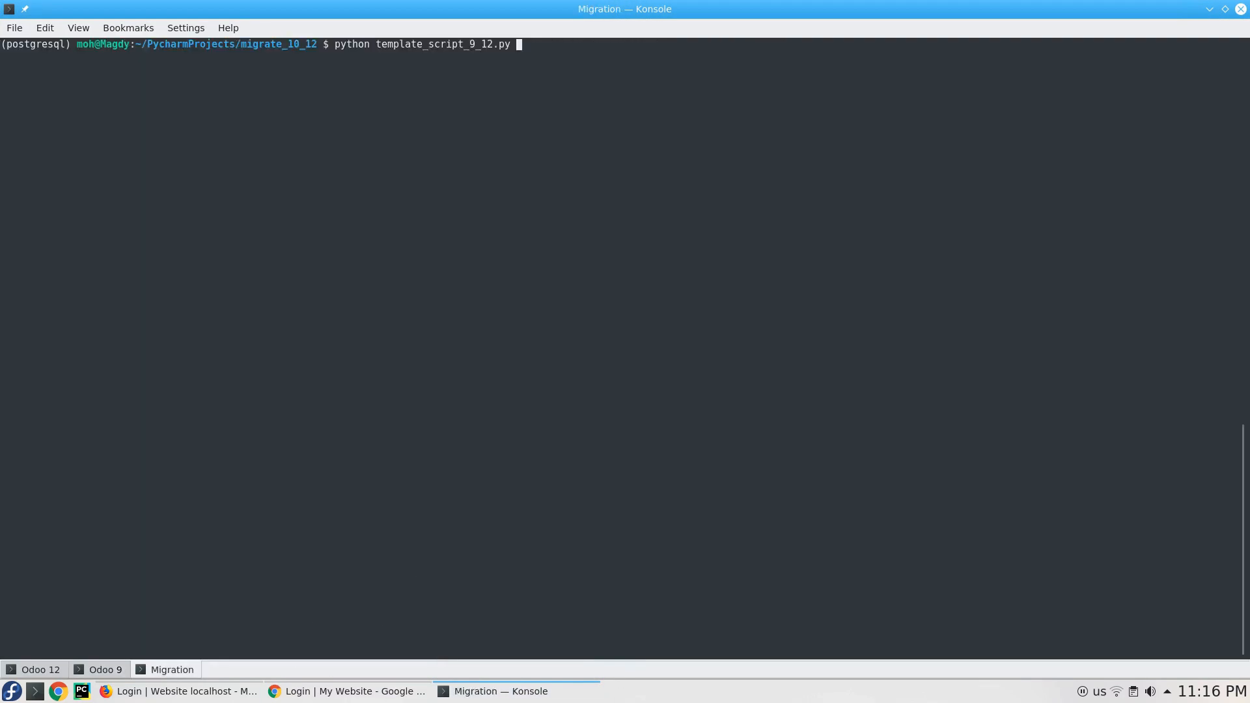
key("Return")
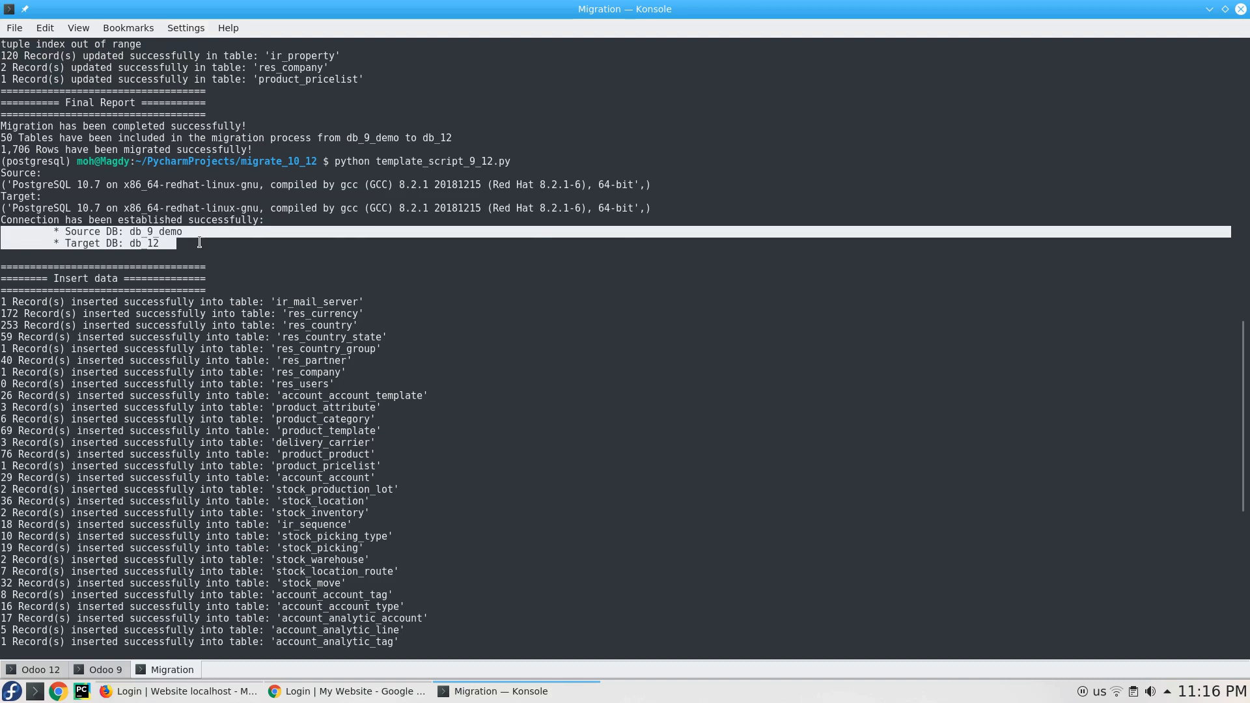
scroll("down", 3)
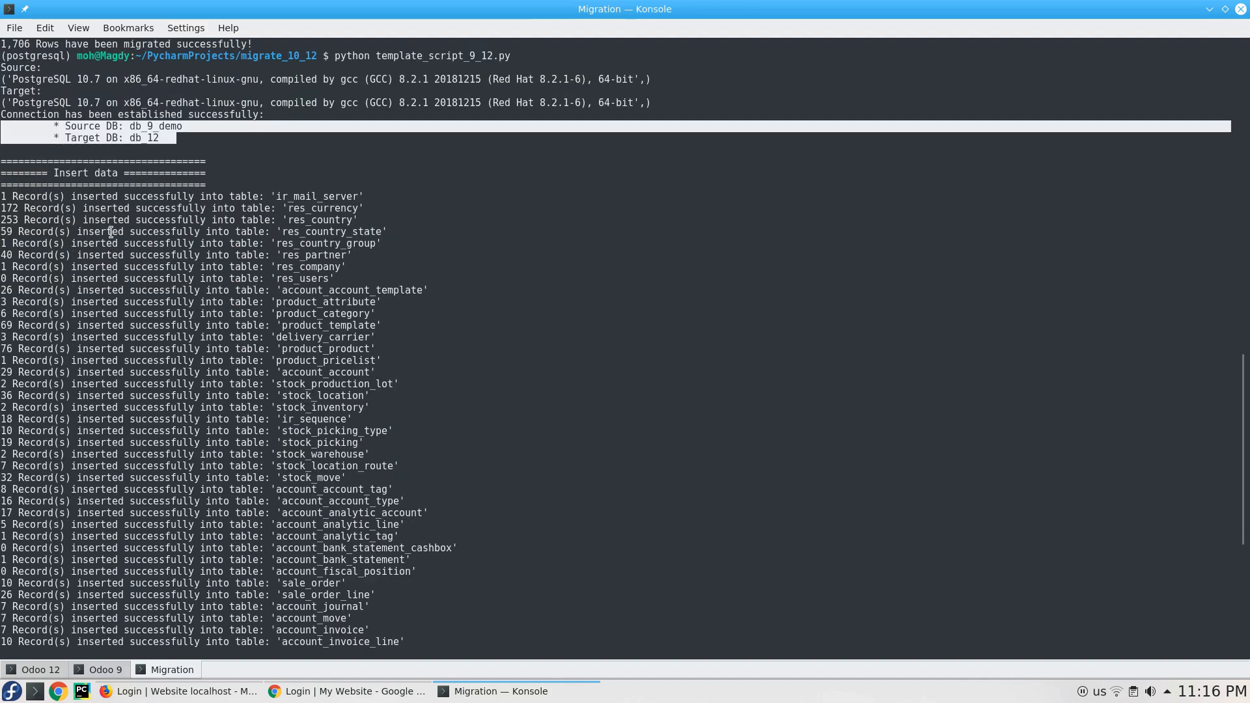
mouse_move(324, 210)
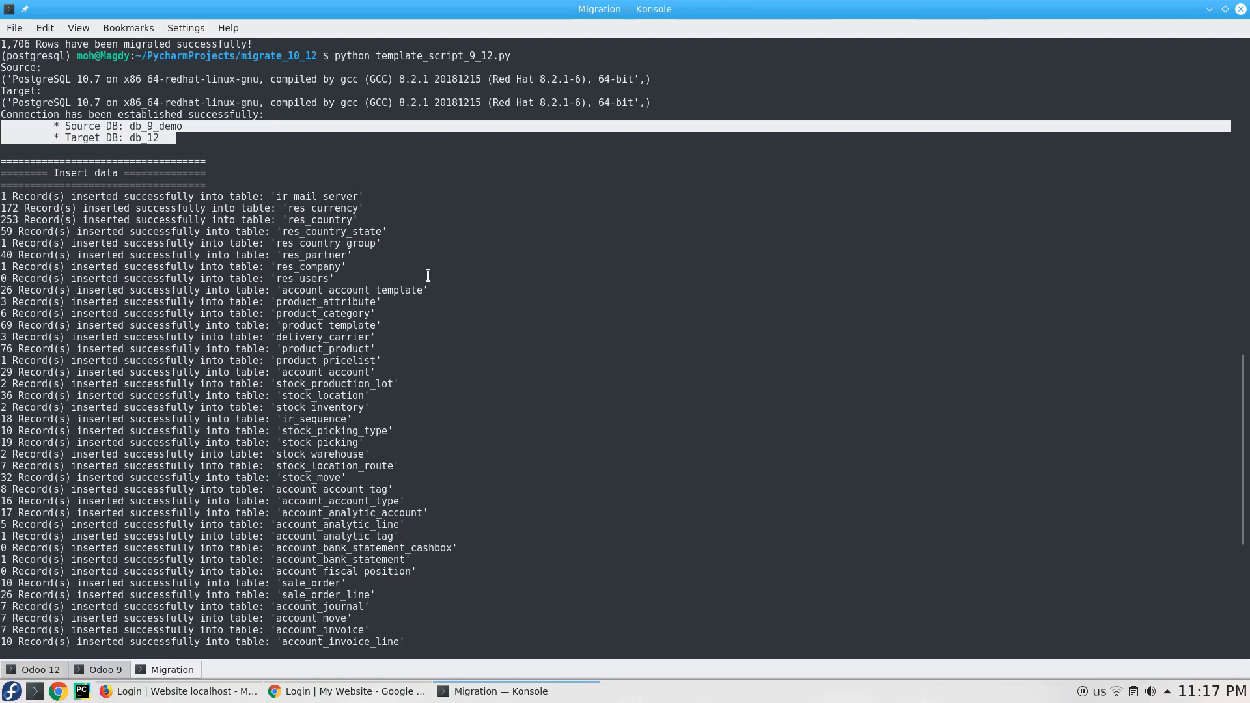
scroll("down", 3)
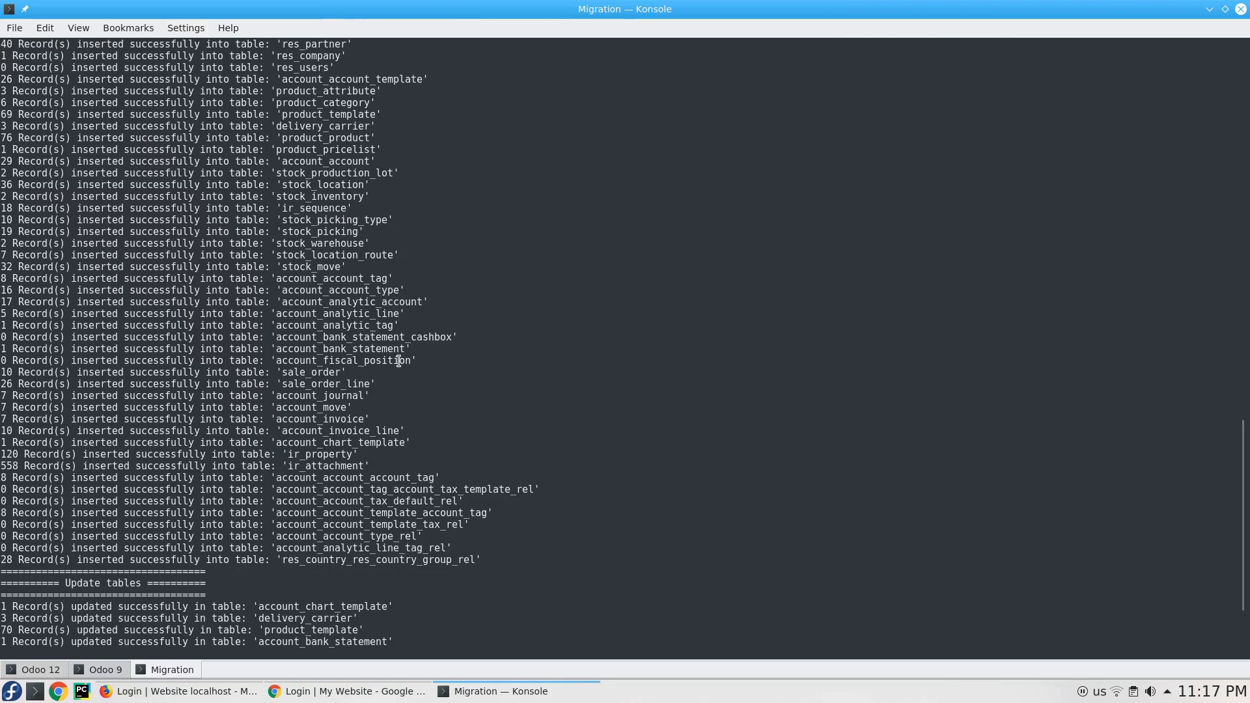
double_click(311, 266)
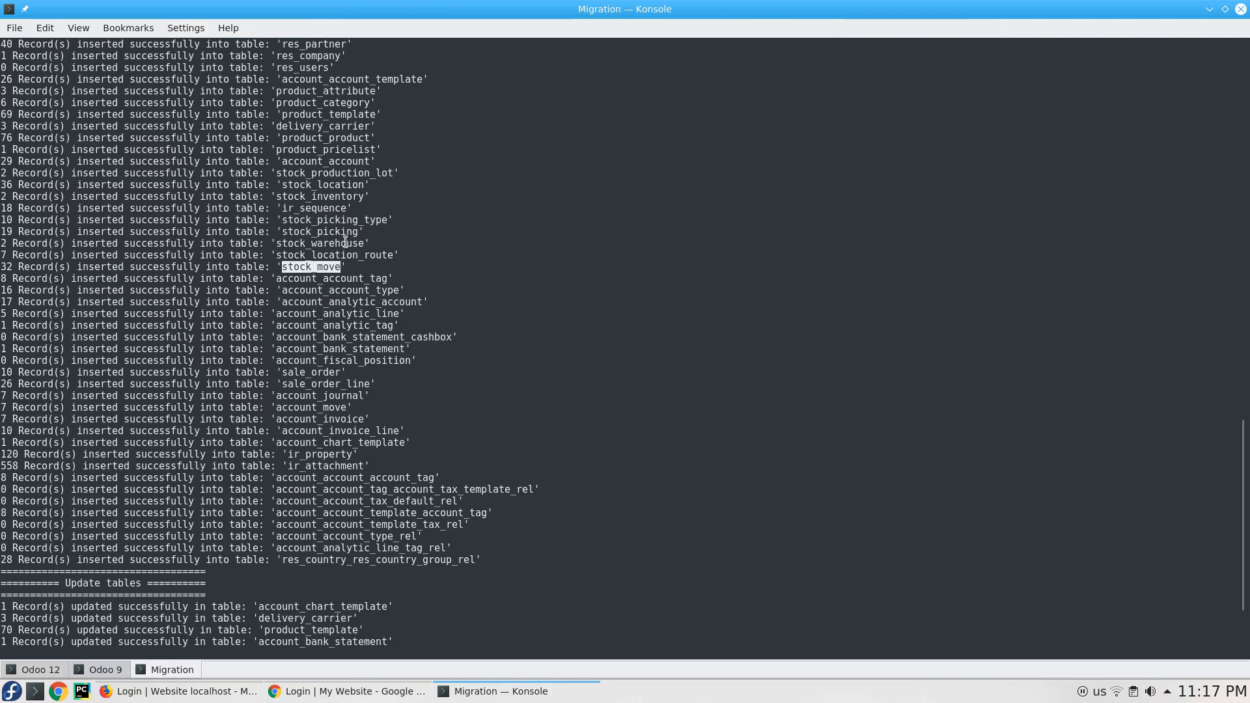
mouse_move(336, 195)
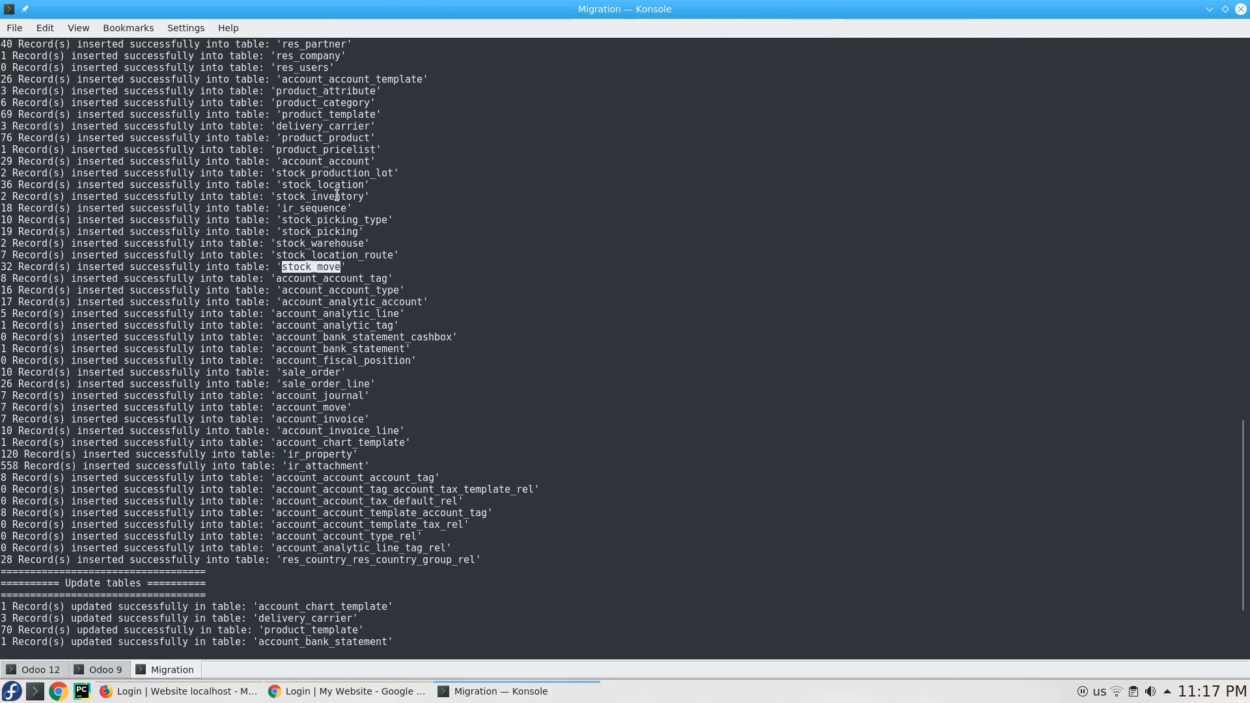
double_click(319, 196)
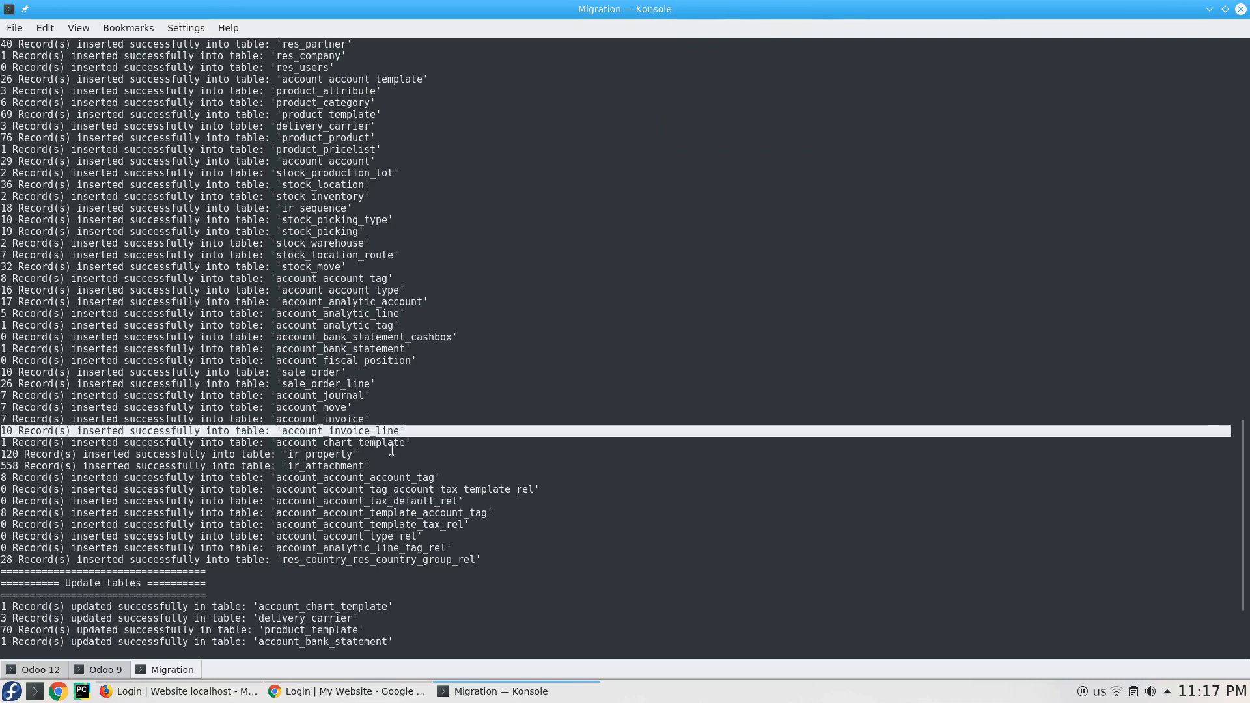
mouse_move(394, 459)
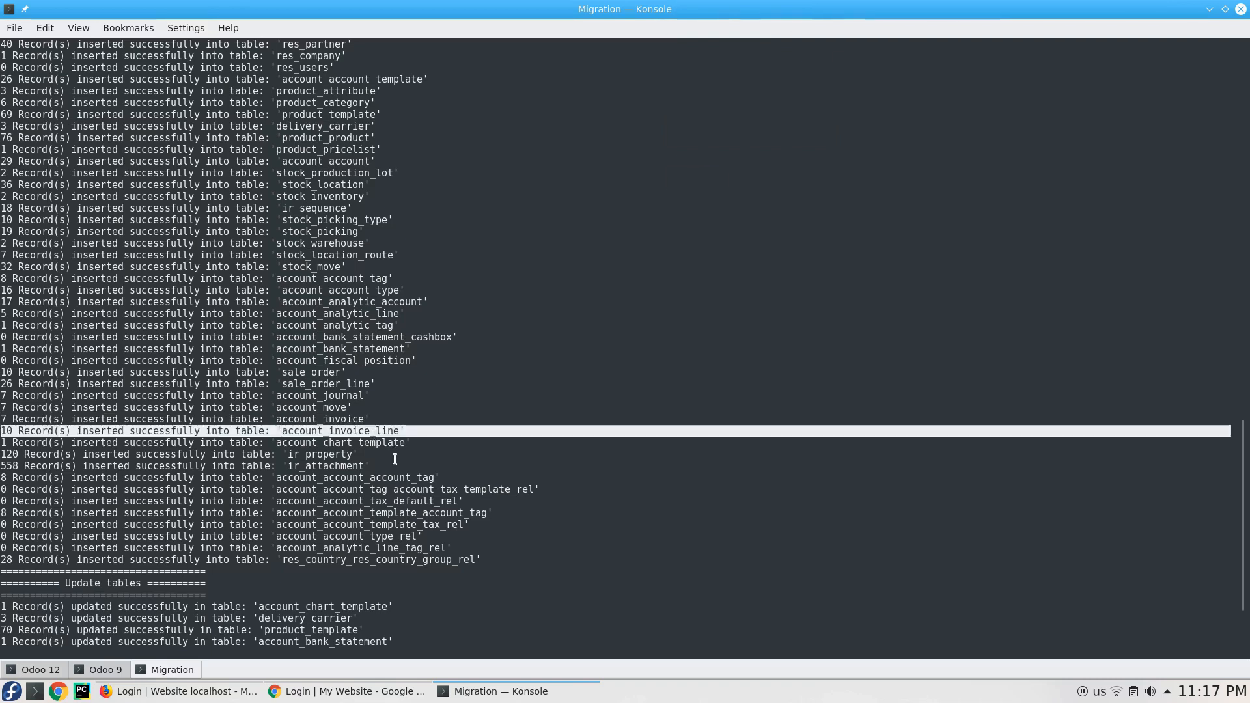
mouse_move(422, 484)
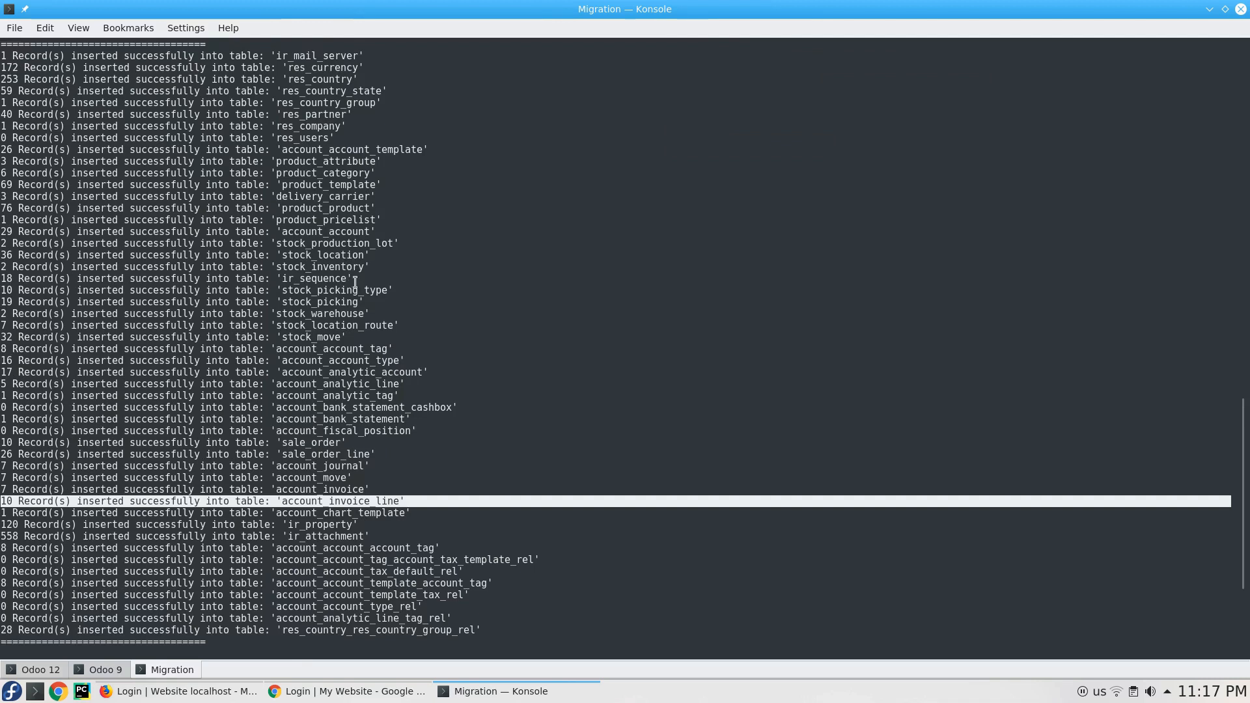
Step: Scroll to the migration's Final Report, highlighting the ir_property table name along the way
scroll("down", 3)
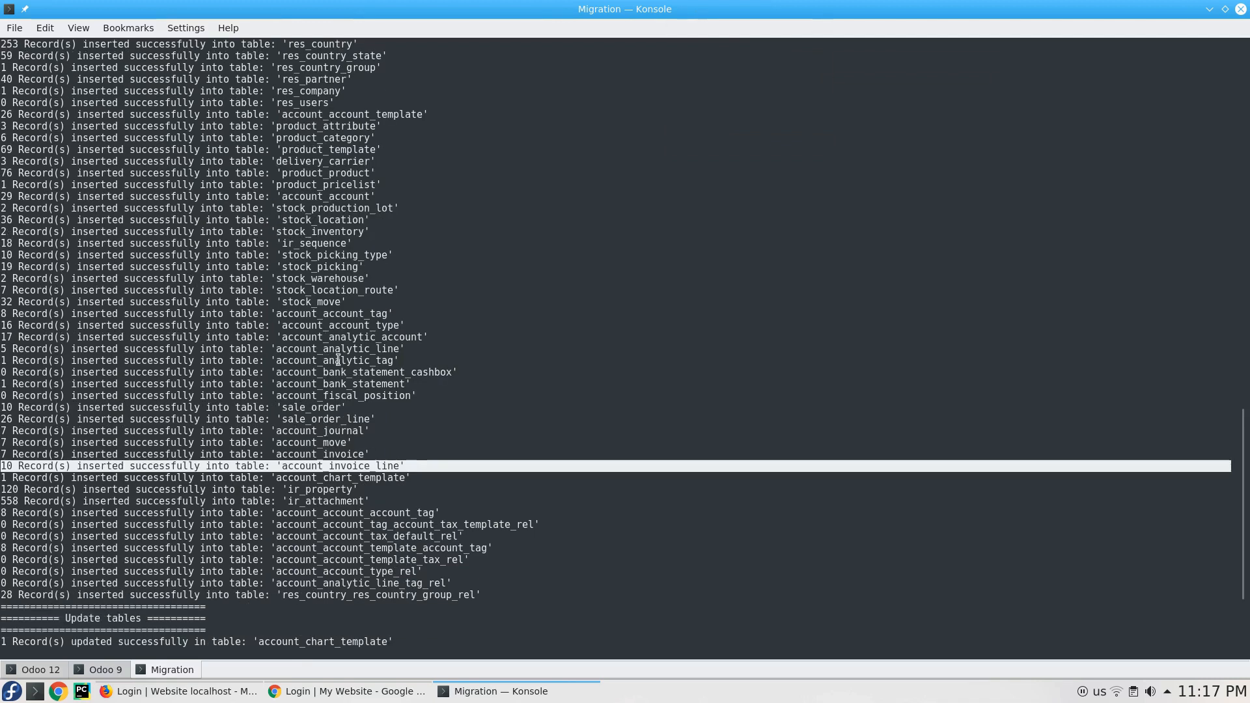
scroll("down", 3)
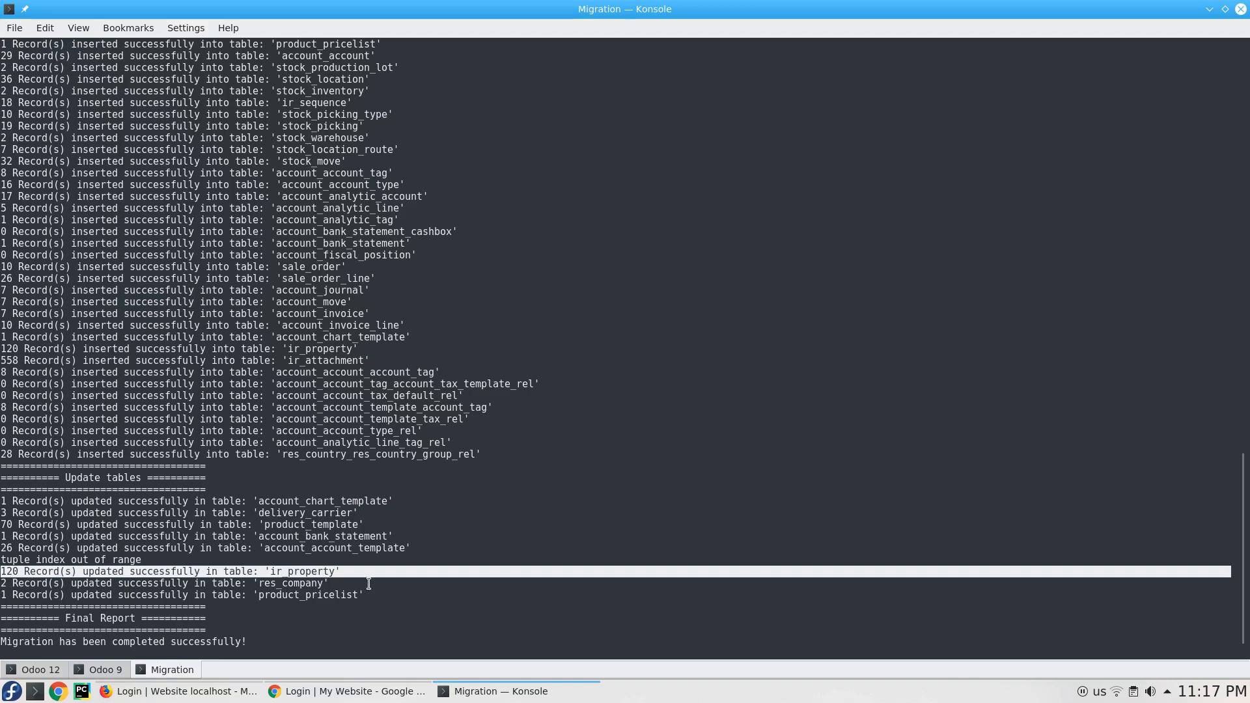
double_click(302, 571)
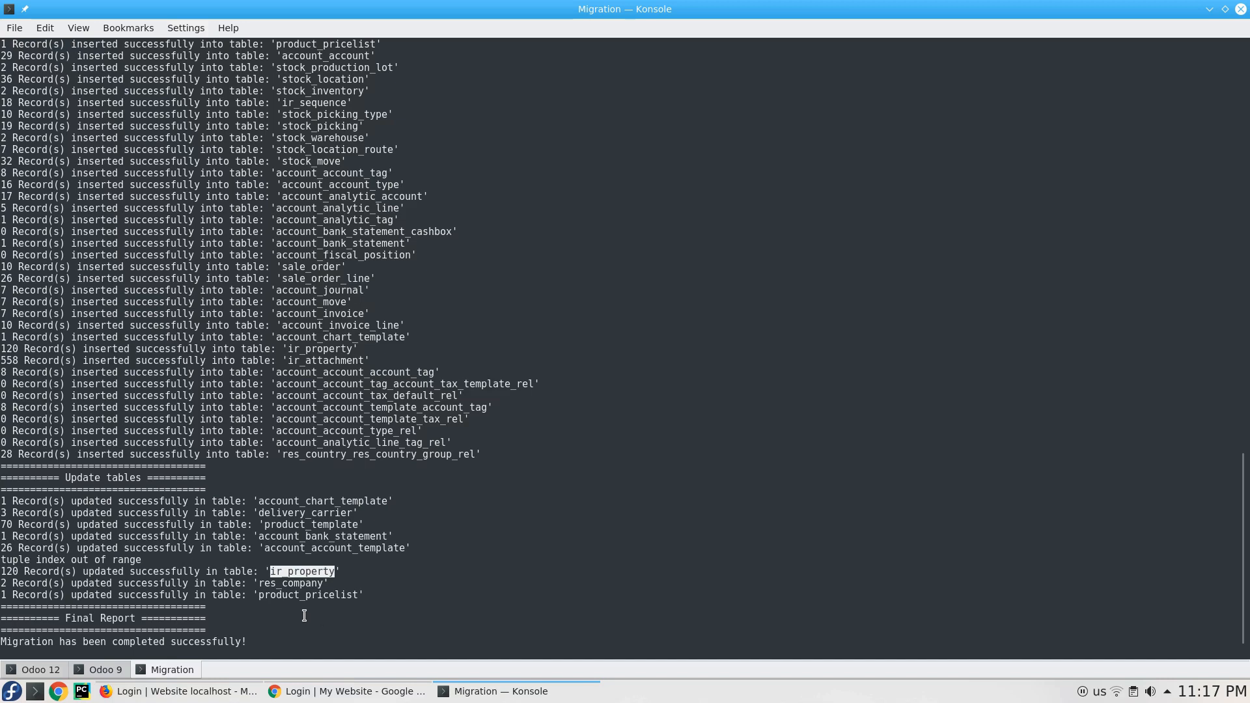
scroll("down", 3)
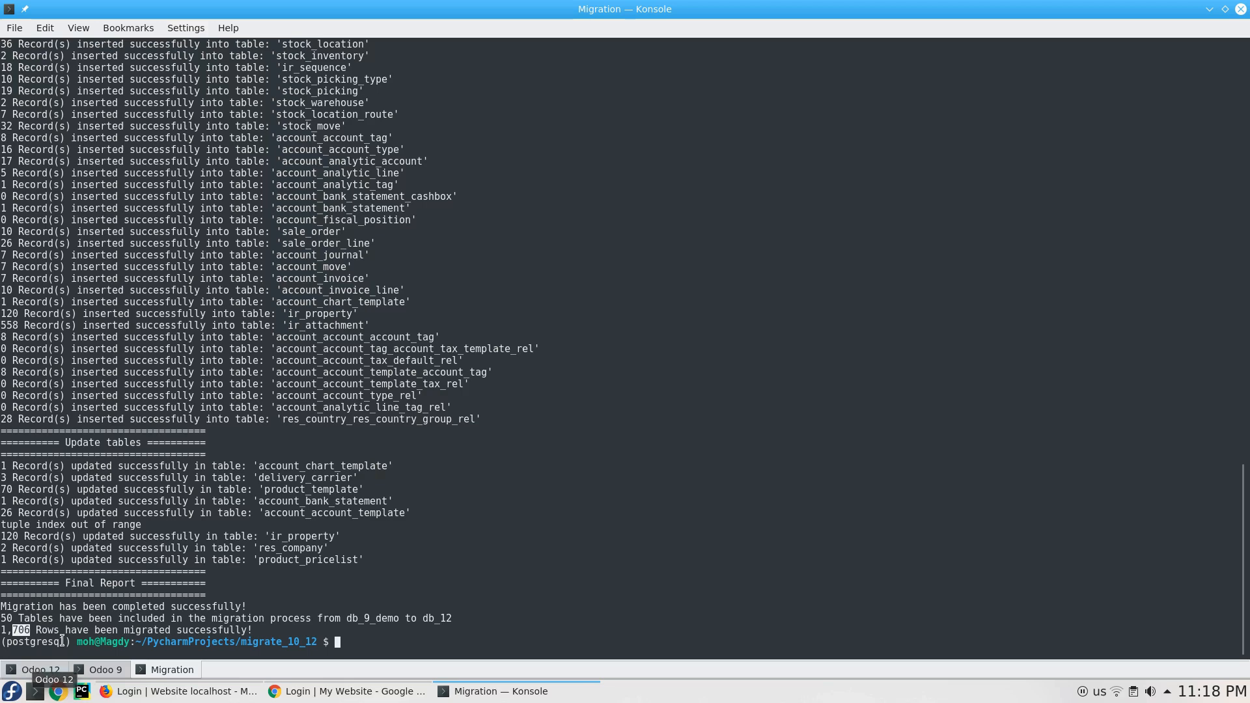
mouse_move(442, 582)
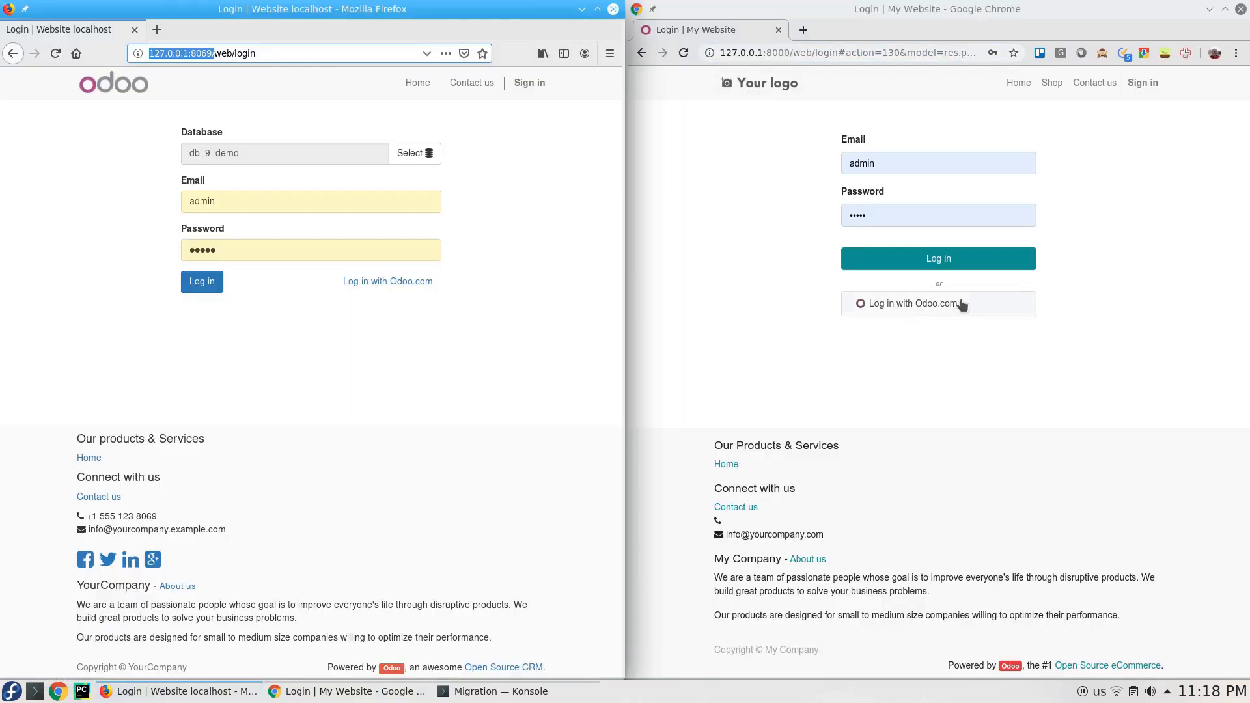
Step: Log in to the Odoo 12 instance in Chrome and the Odoo 9 instance in Firefox
left_click(938, 258)
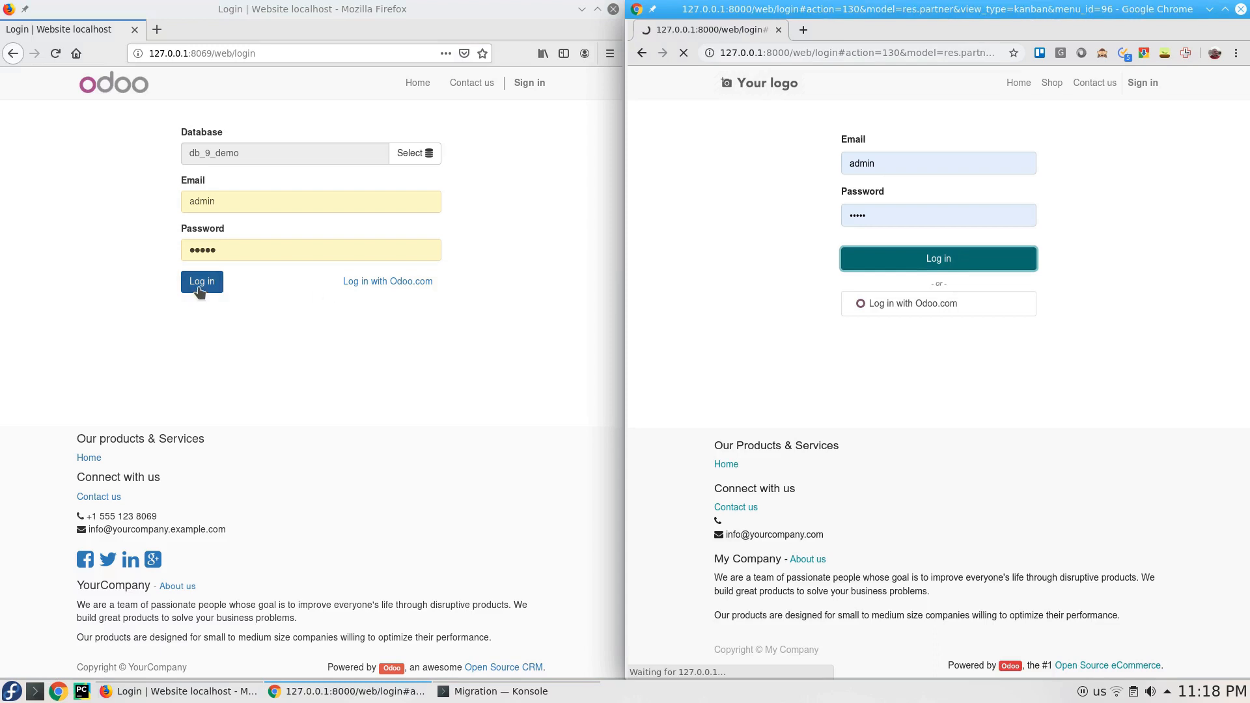
left_click(202, 281)
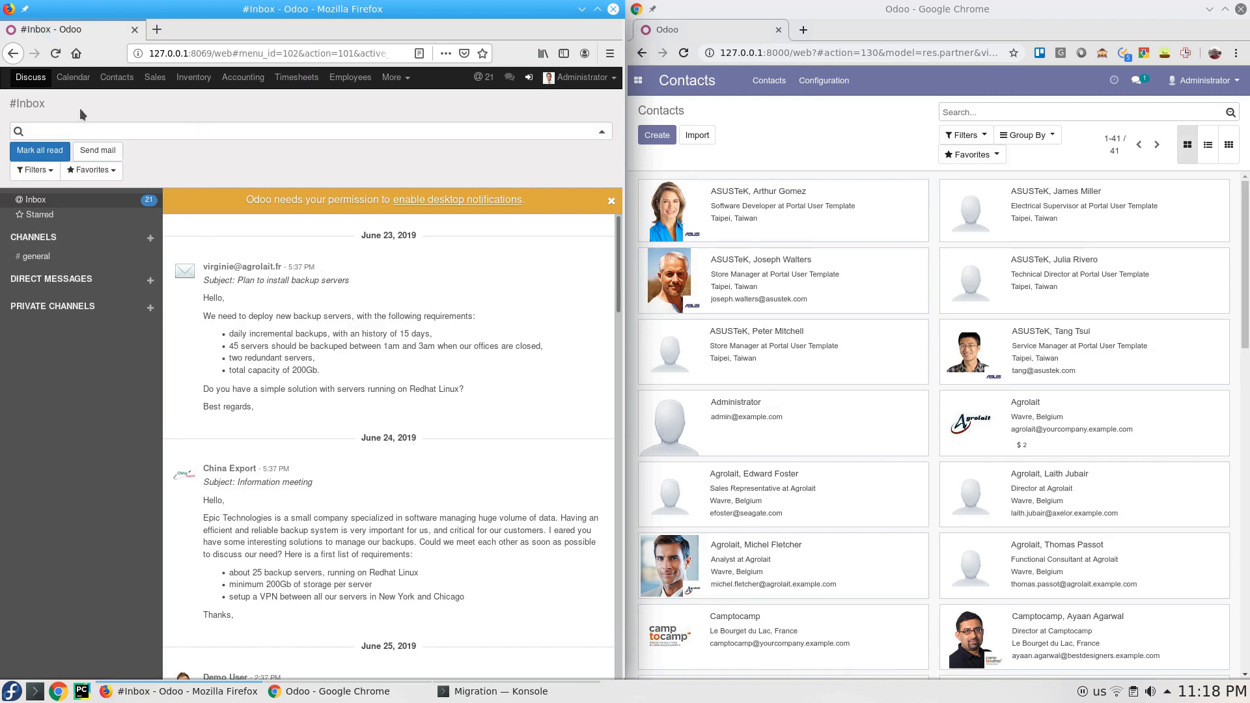
Step: Open Contacts in the Odoo 9 top menu to compare its kanban cards with Odoo 12's
left_click(116, 77)
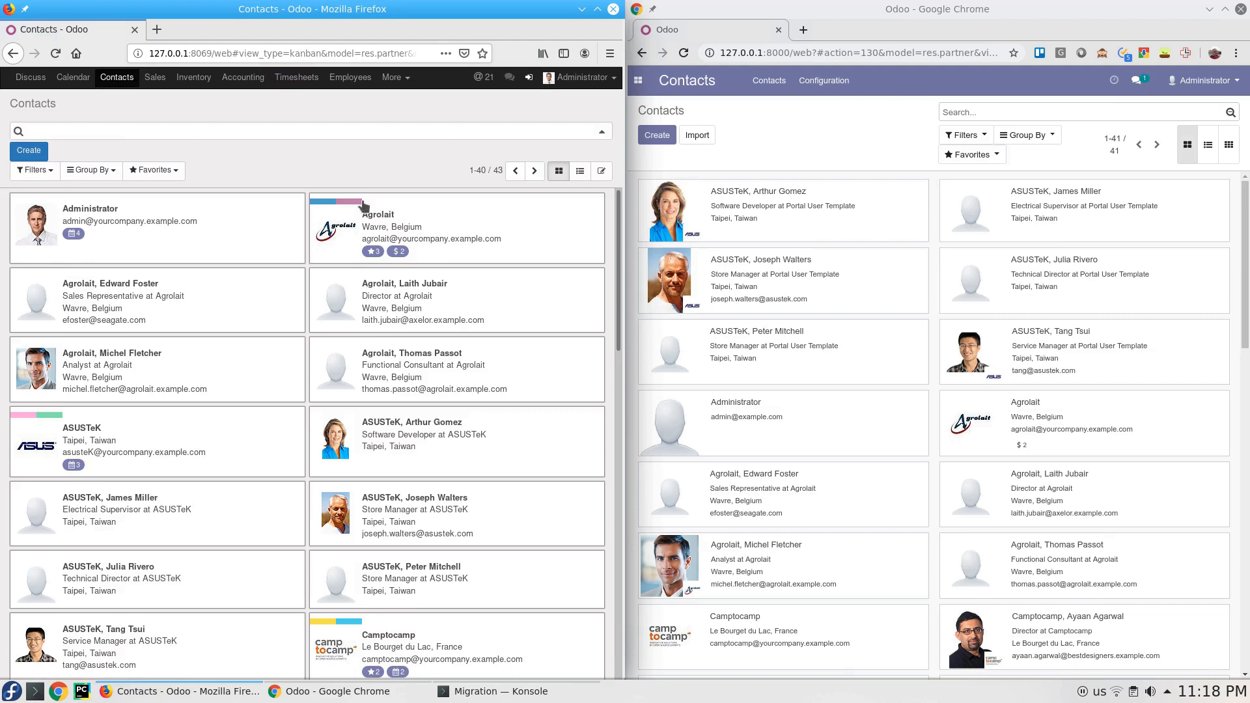
mouse_move(483, 284)
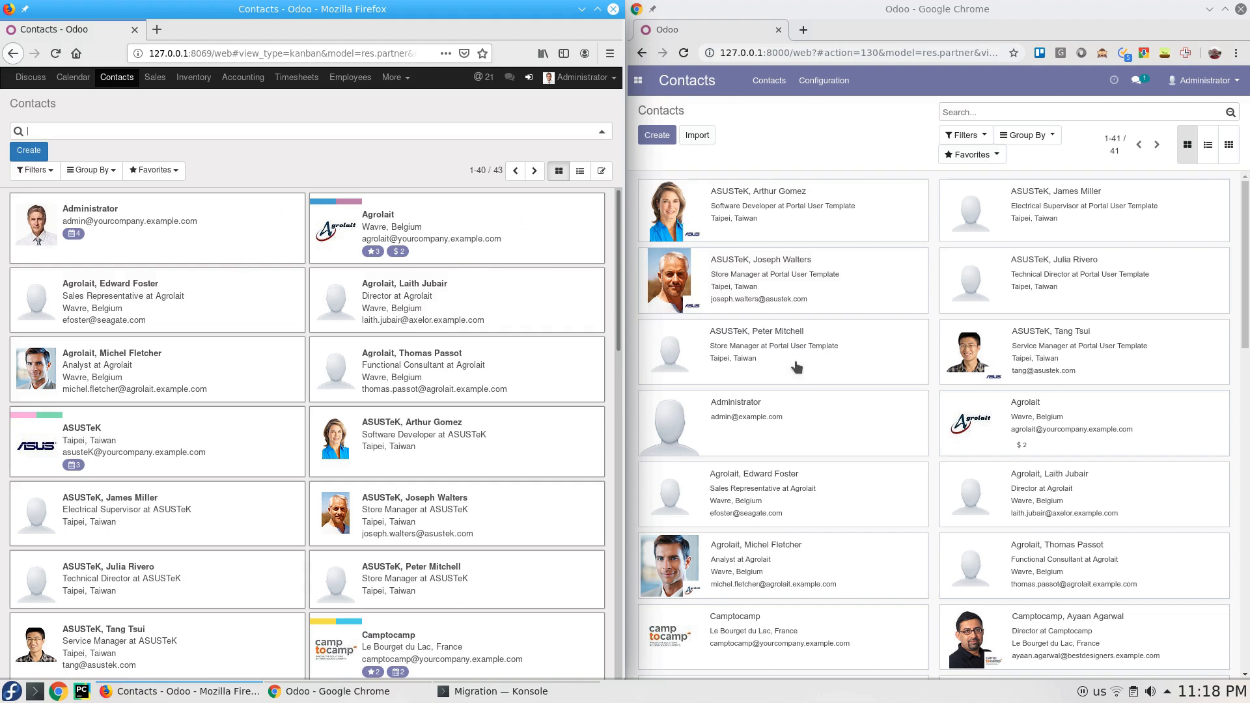
mouse_move(446, 305)
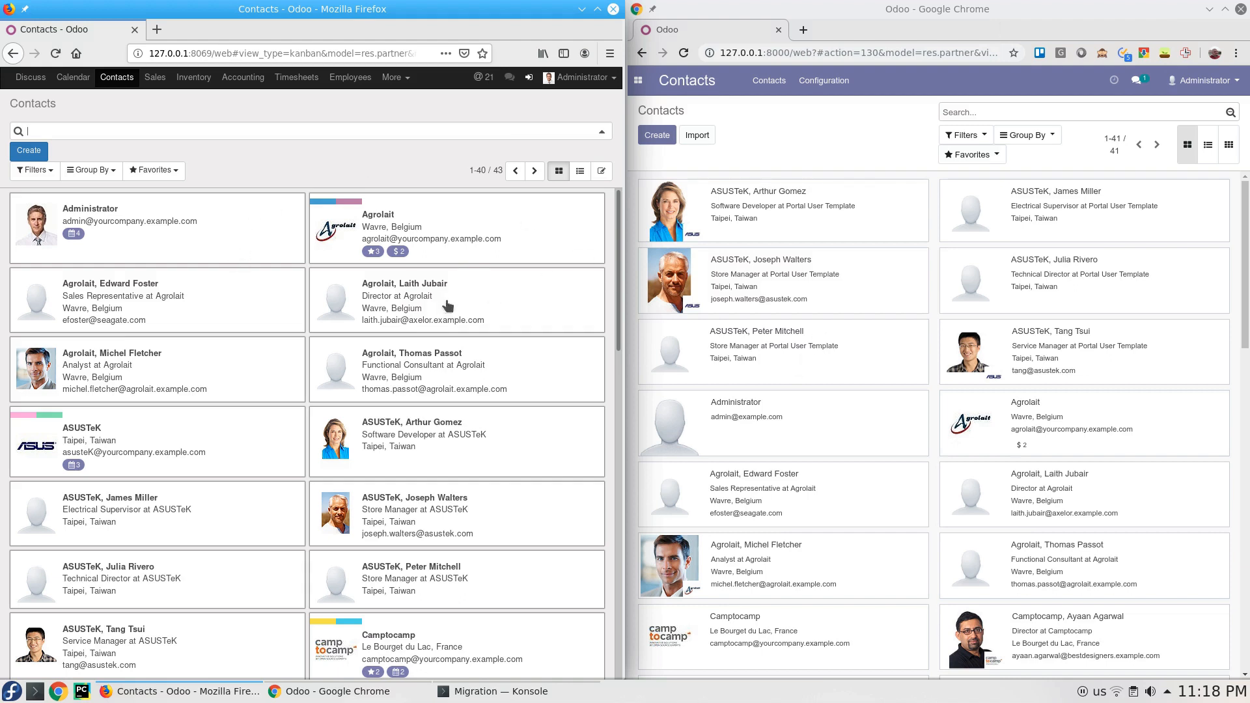
mouse_move(328, 227)
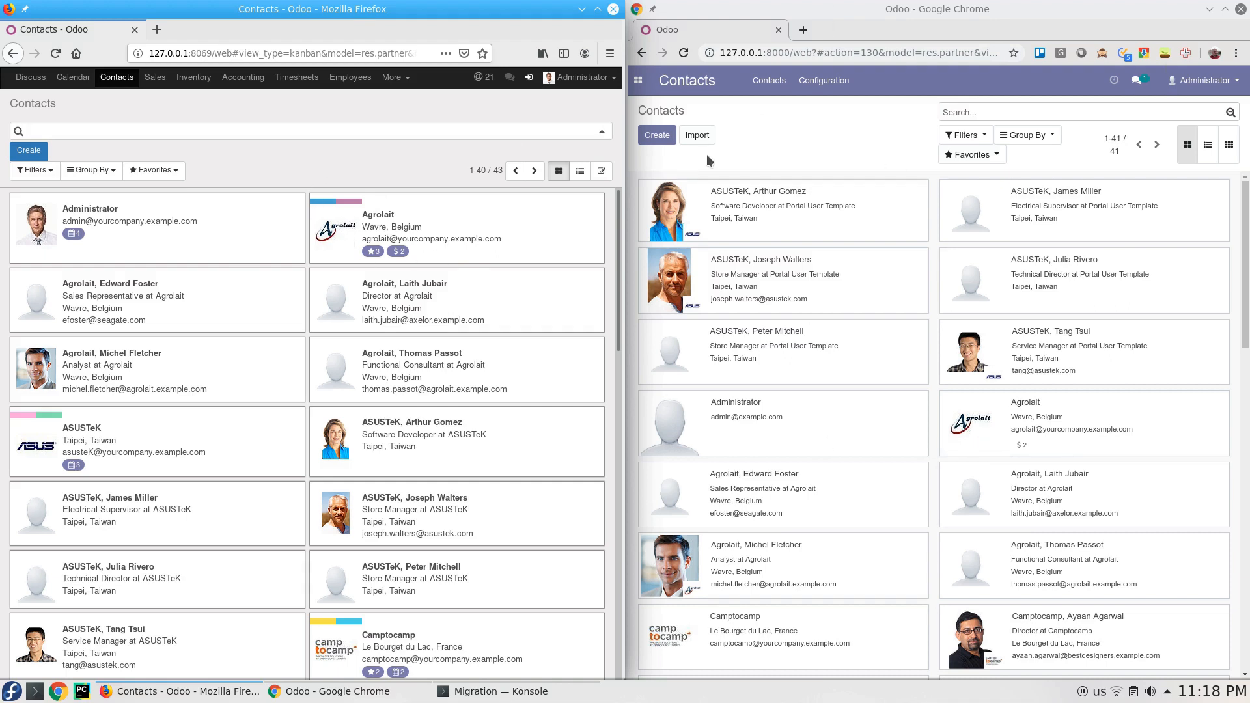
mouse_move(764, 204)
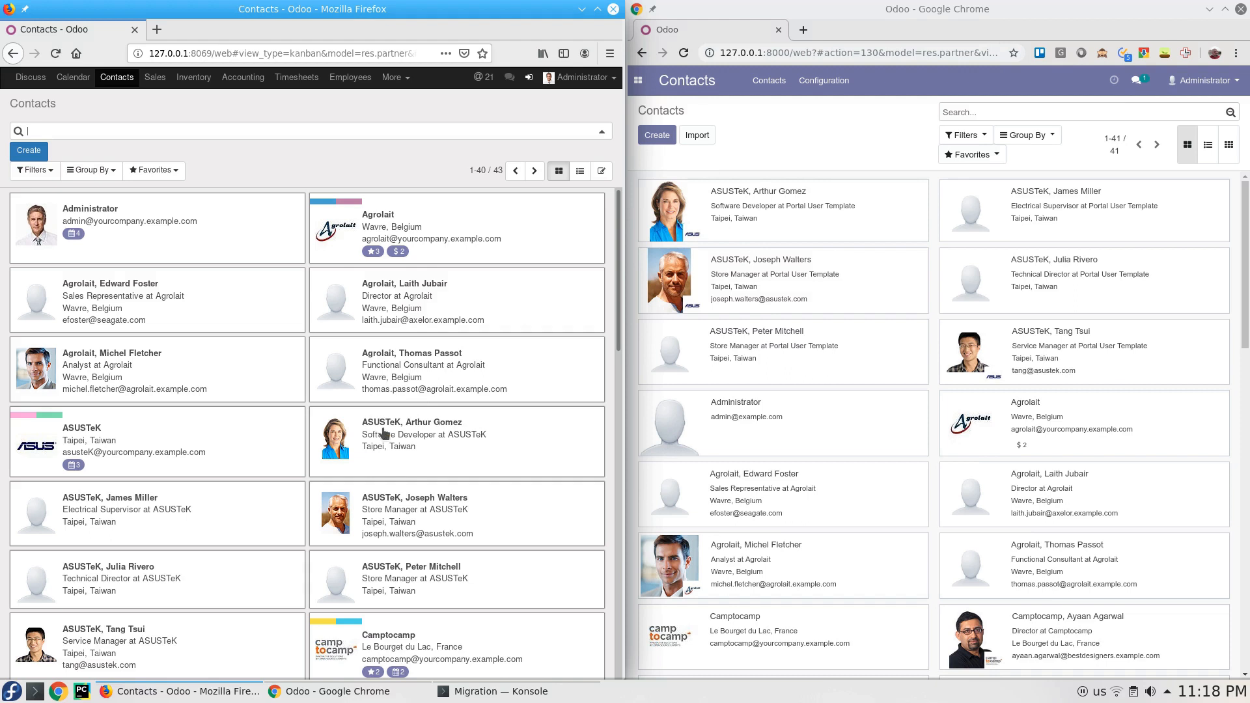
mouse_move(764, 375)
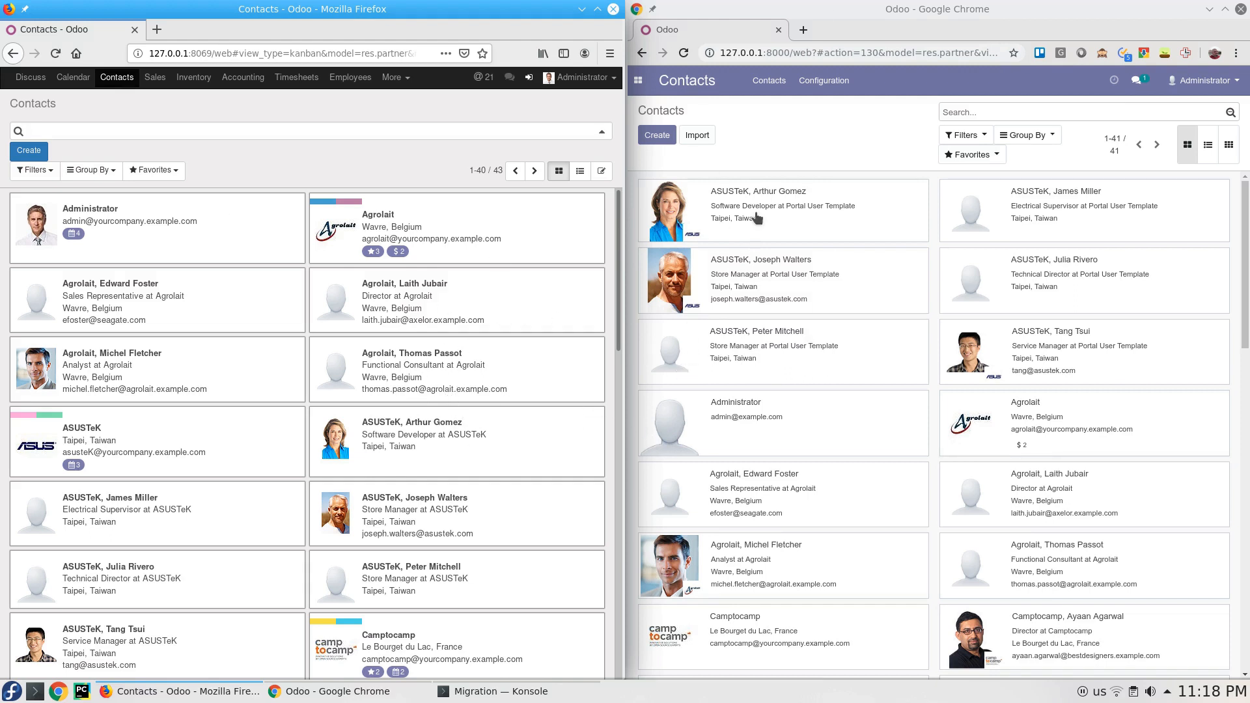
Step: Open Arthur Gomez's ASUSTeK contact in Odoo 12 and highlight his Software Developer job position
left_click(757, 190)
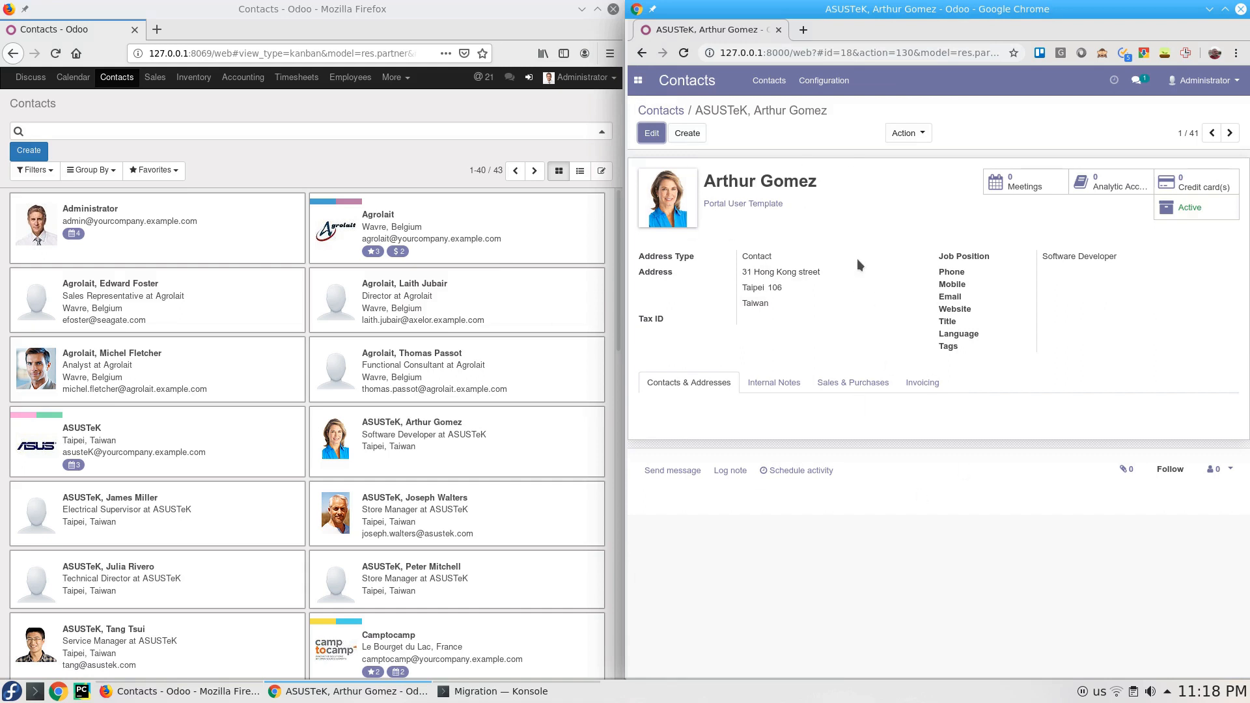
mouse_move(1098, 260)
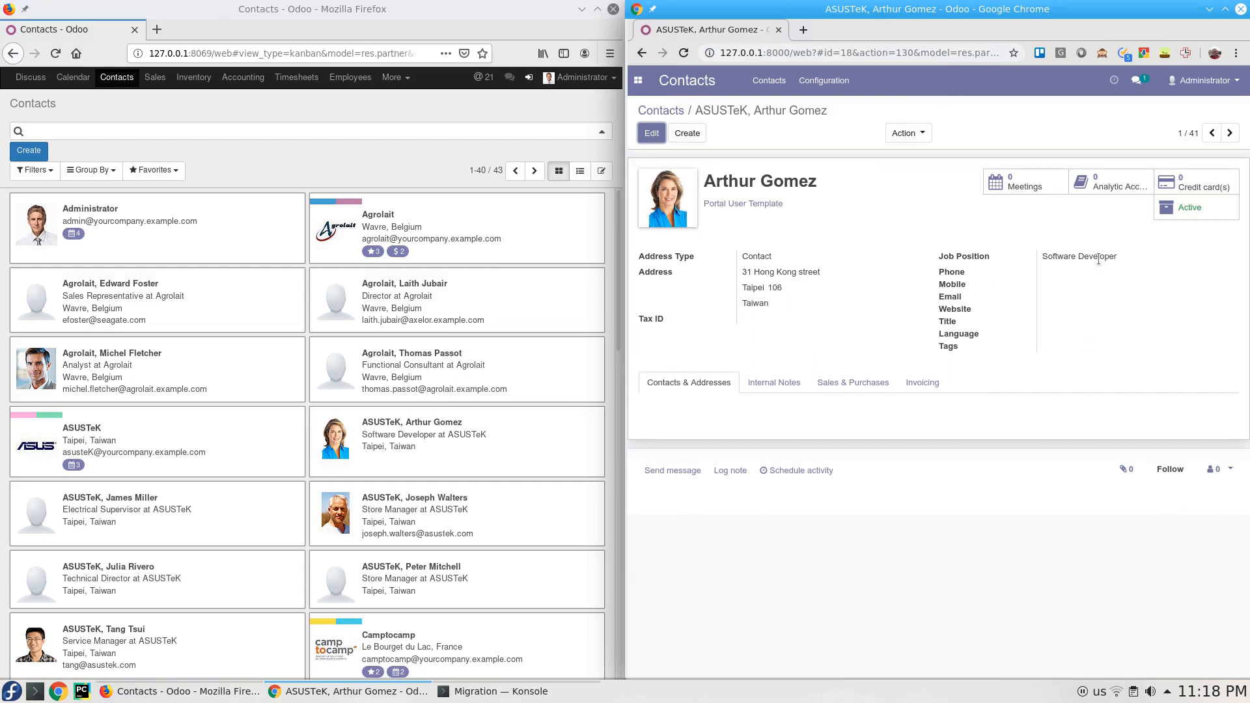
double_click(1079, 255)
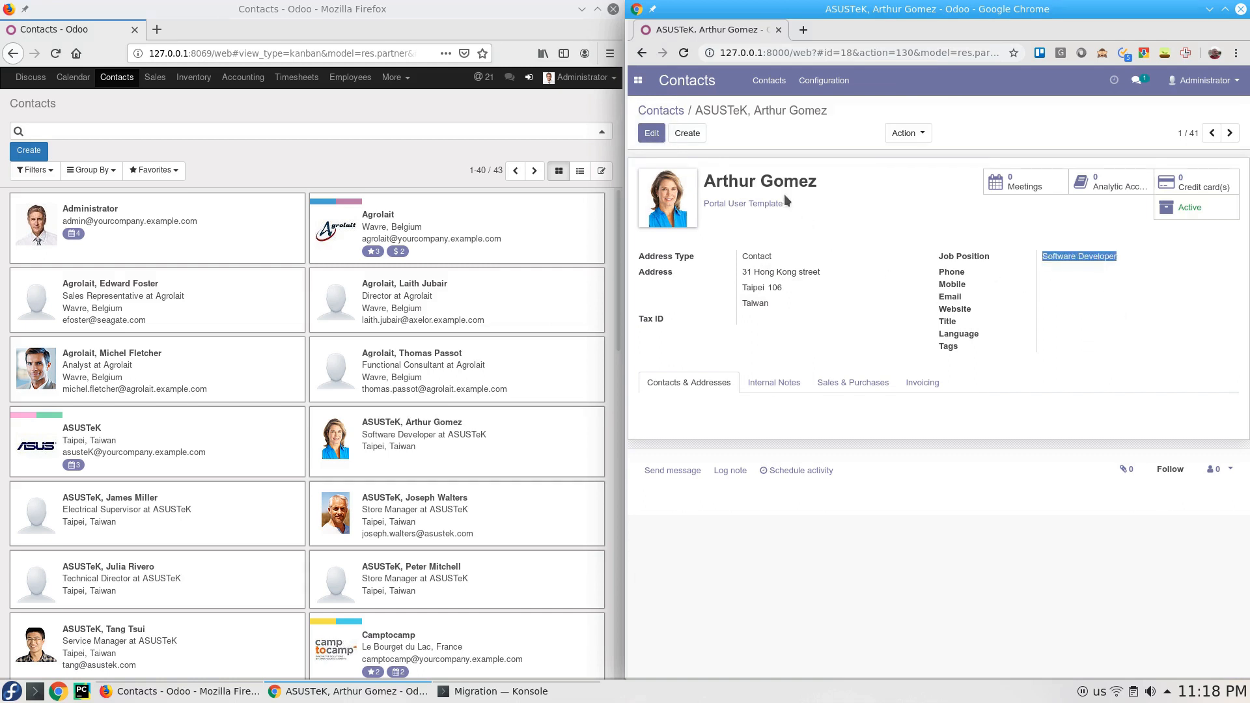
mouse_move(1104, 294)
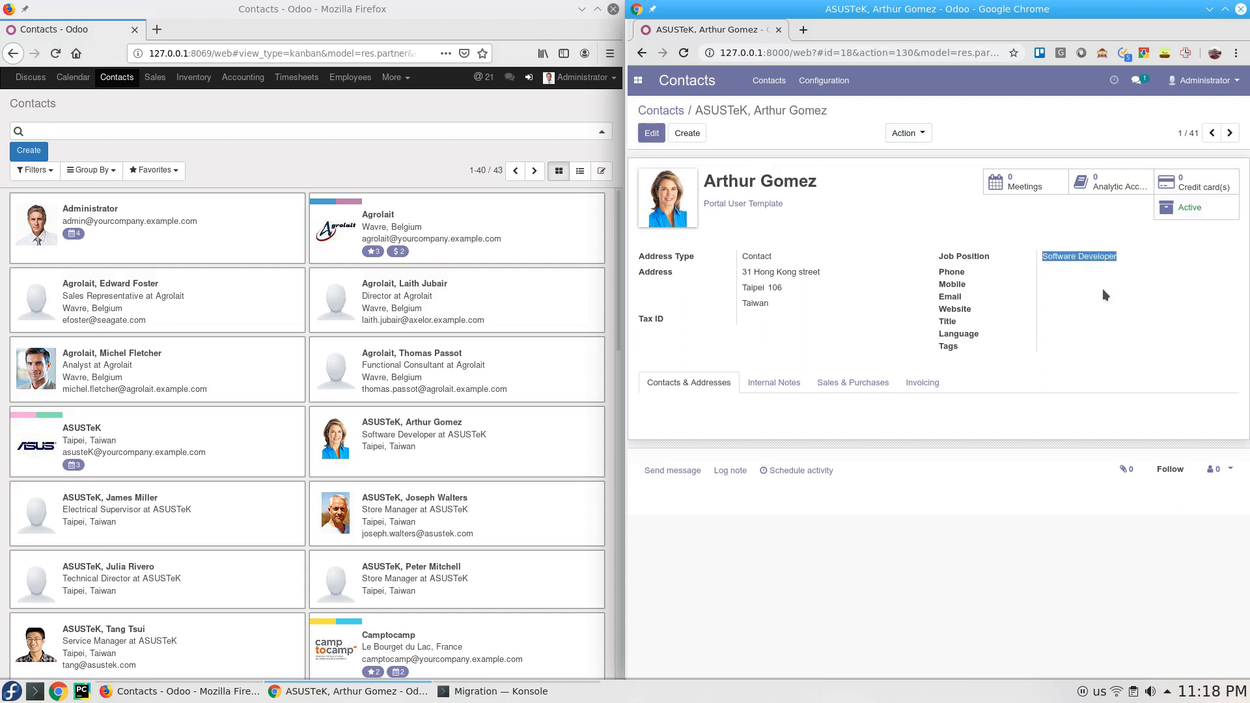
mouse_move(1060, 272)
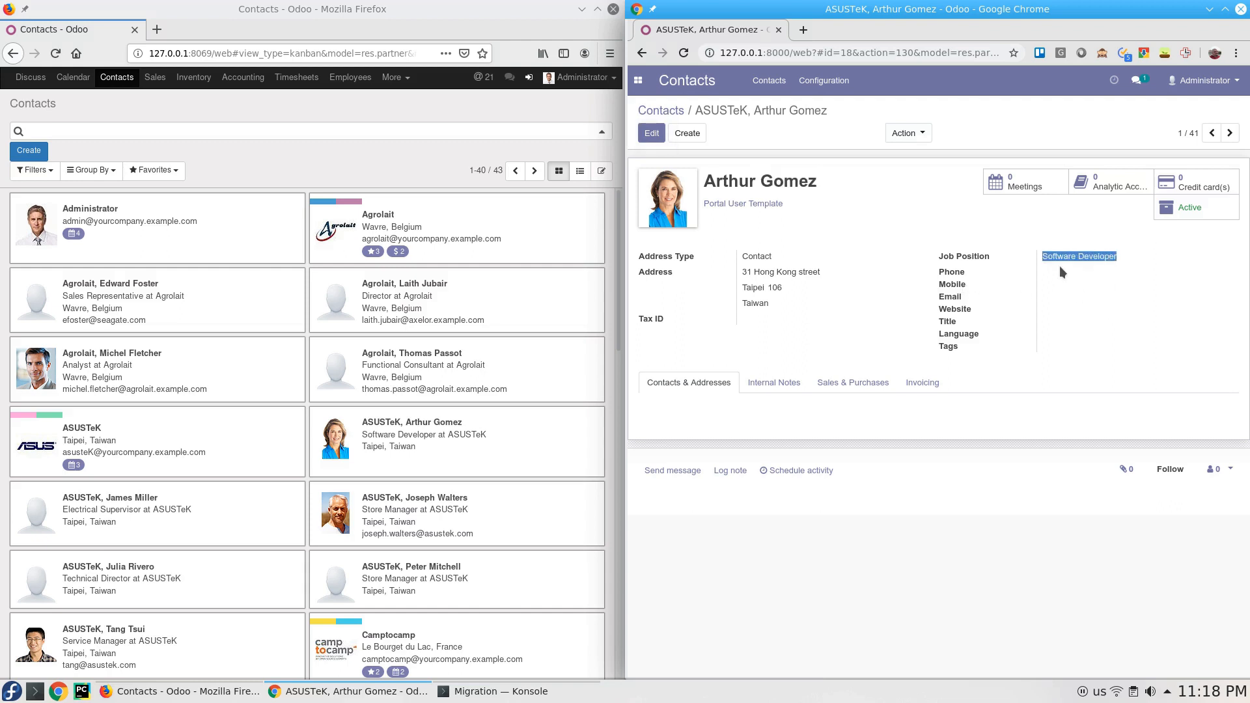
mouse_move(1028, 280)
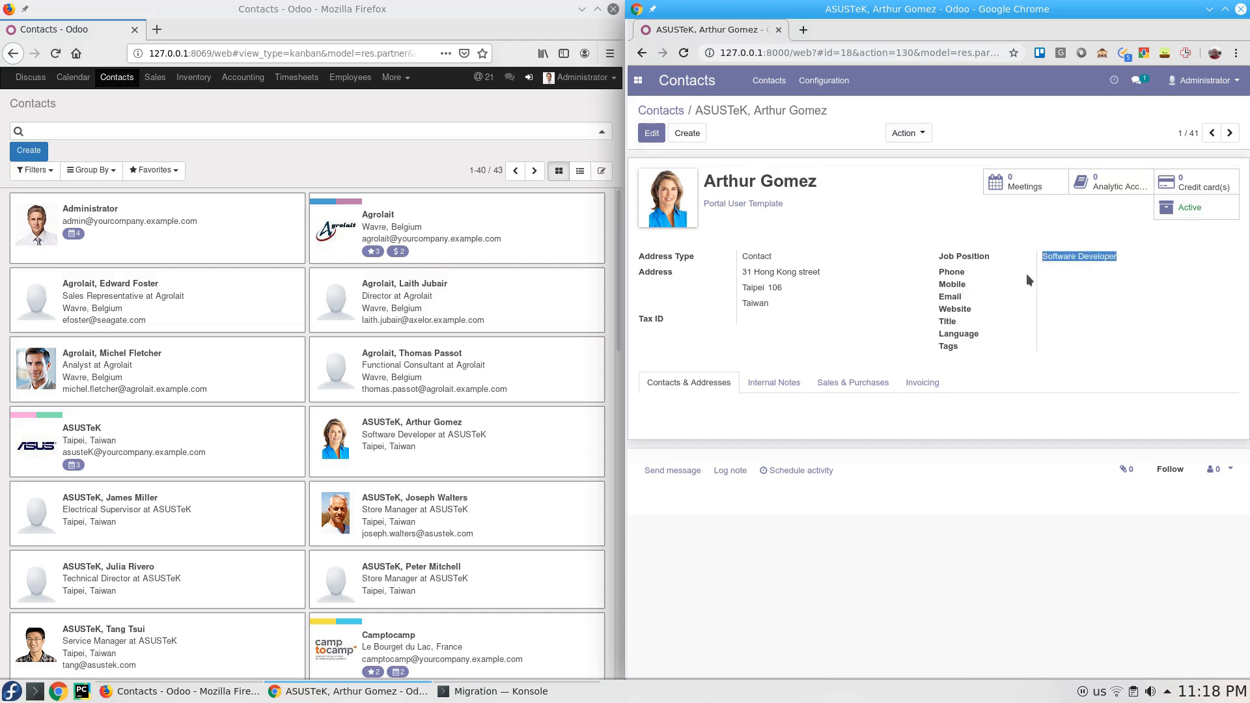
mouse_move(685, 307)
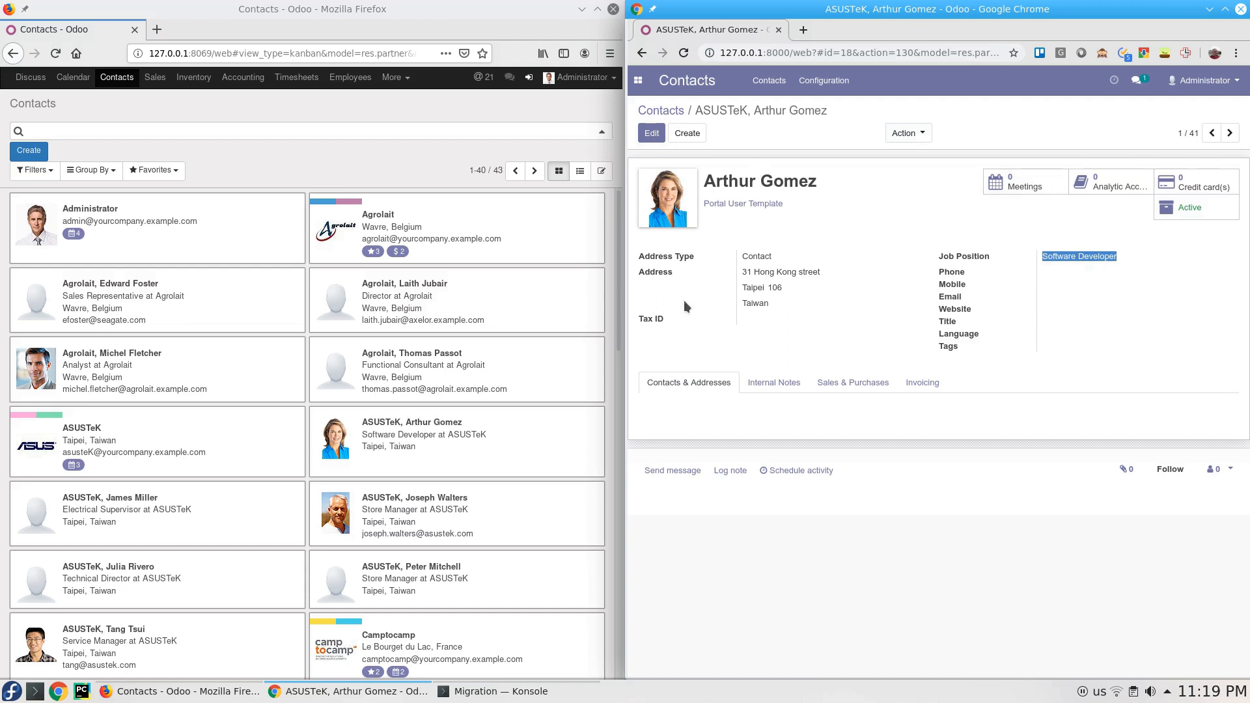
mouse_move(362, 529)
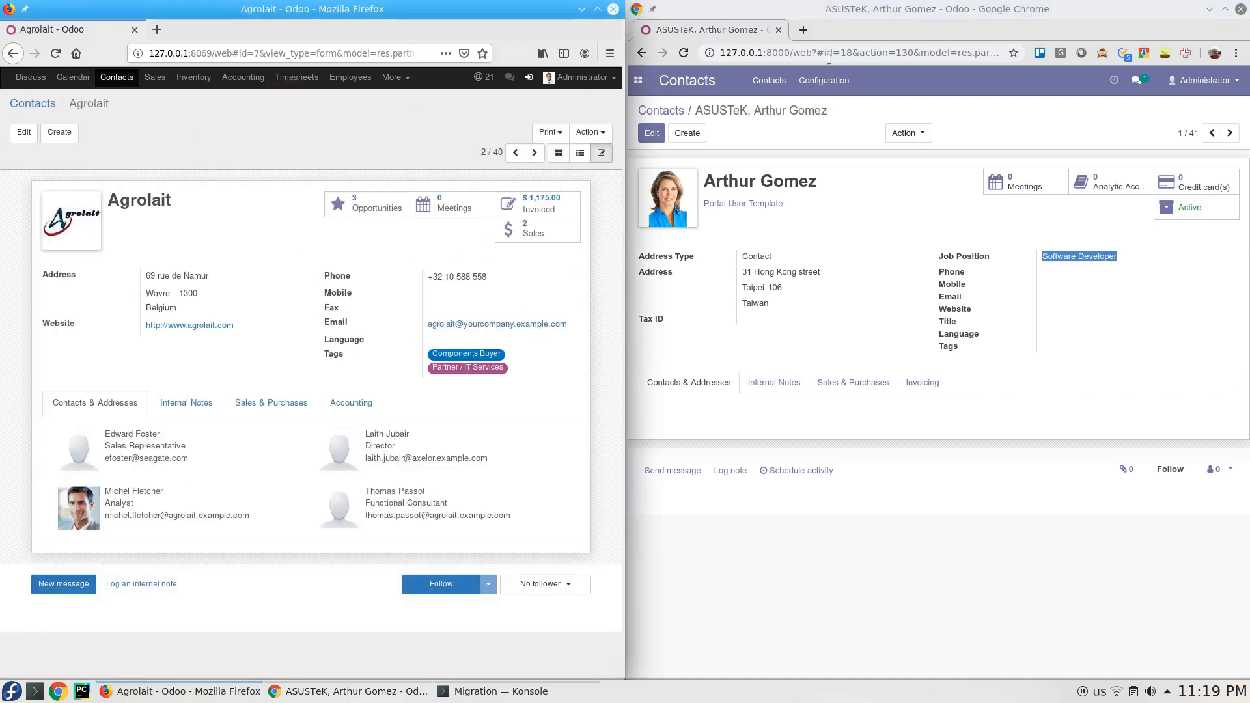
Step: Change the Odoo 9 contact URL to record ID 18 to show Arthur Gomez's record
double_click(843, 53)
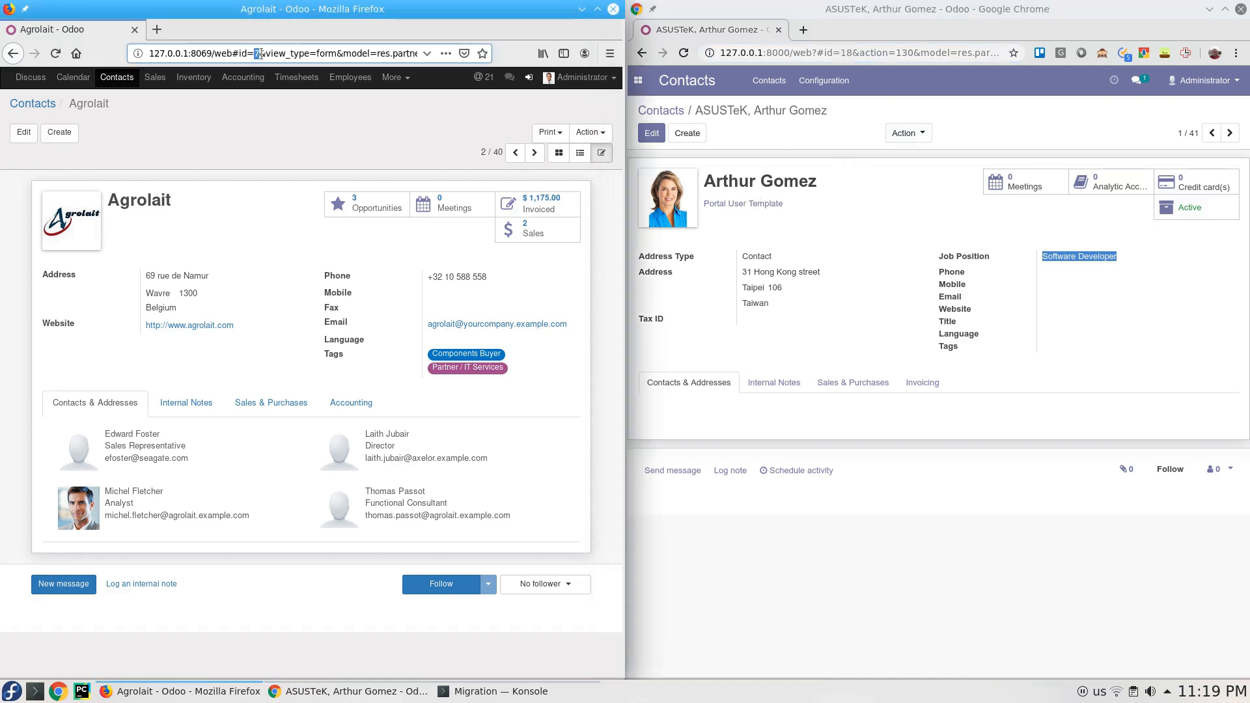
left_click(303, 54)
type("18")
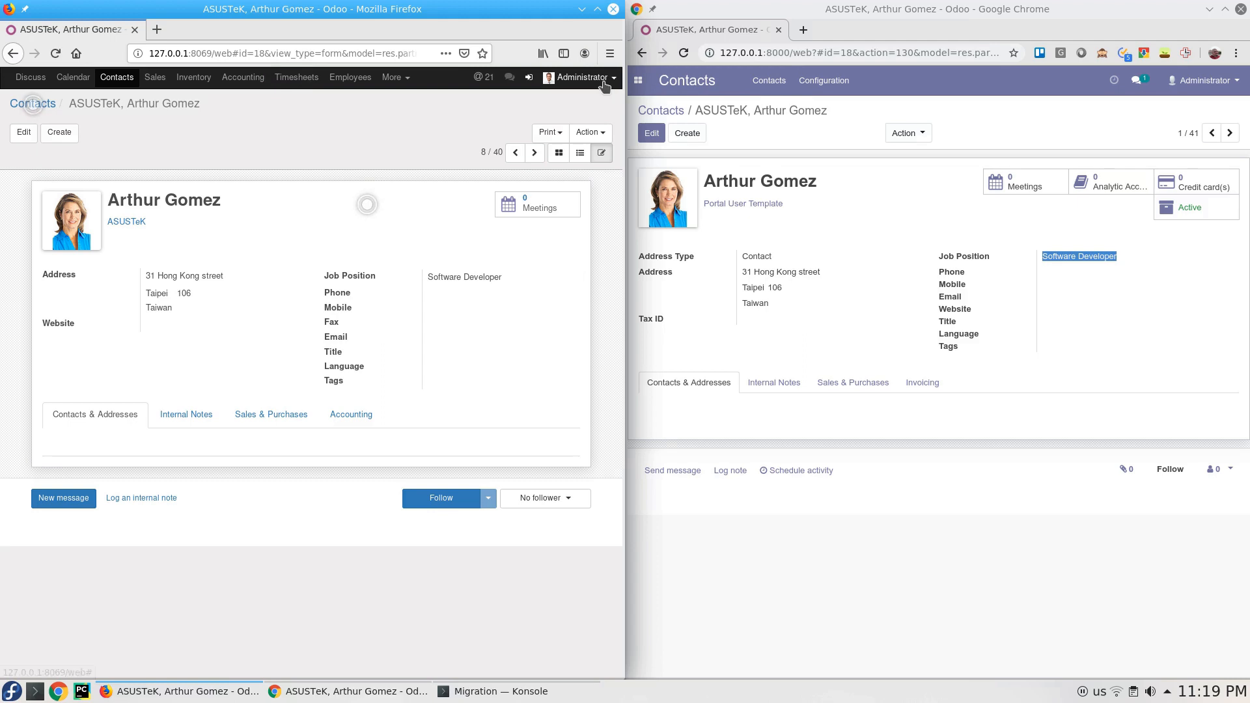
left_click(638, 79)
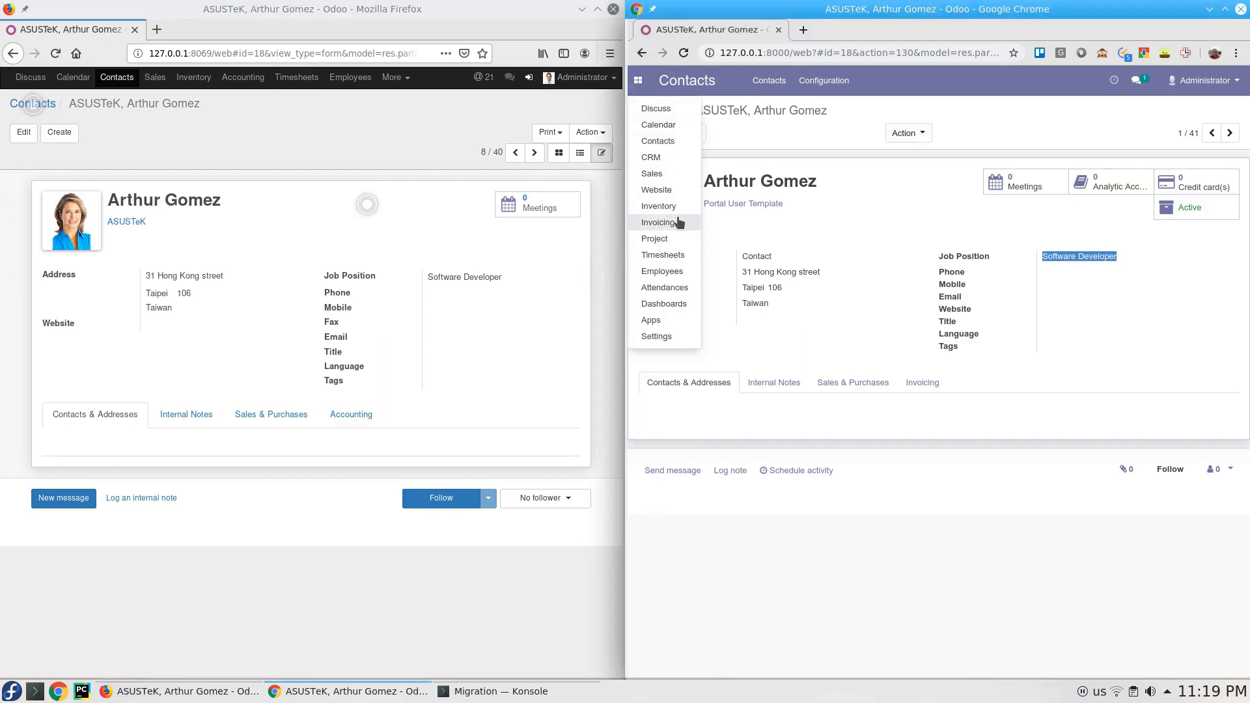
Step: Open the customer invoice lists via Invoicing in Odoo 12 and Accounting in Odoo 9
left_click(658, 221)
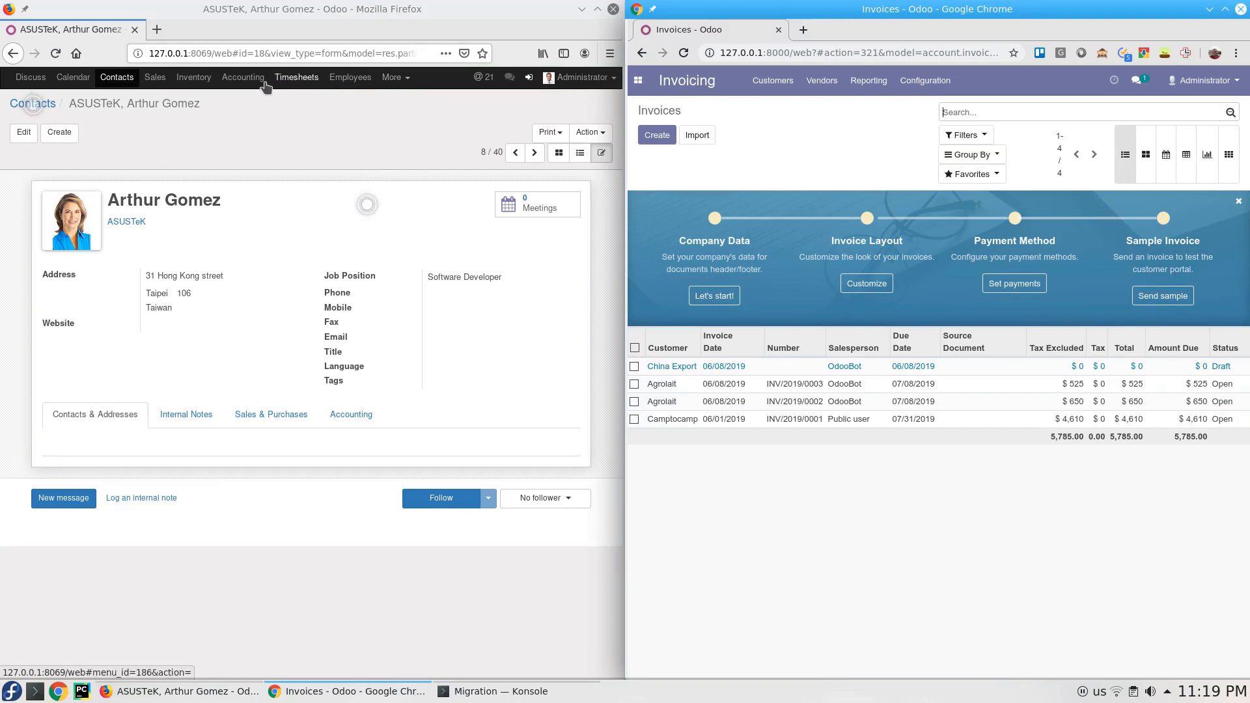
left_click(242, 78)
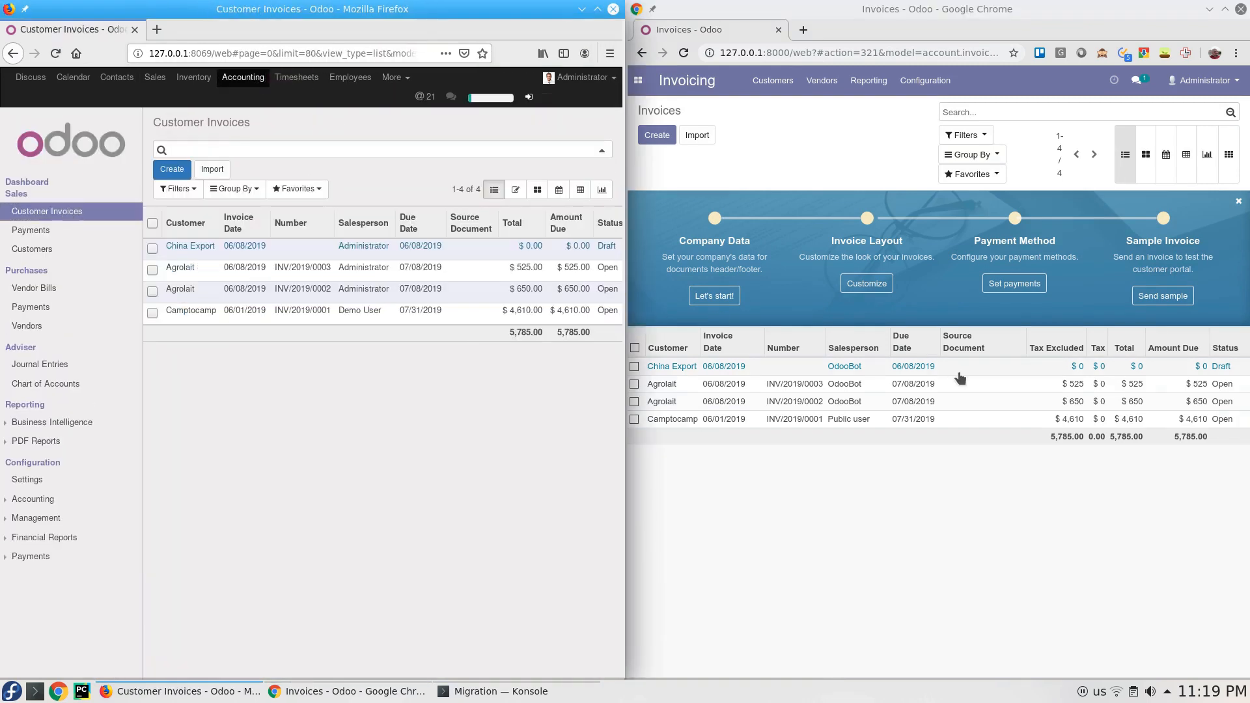
mouse_move(1133, 479)
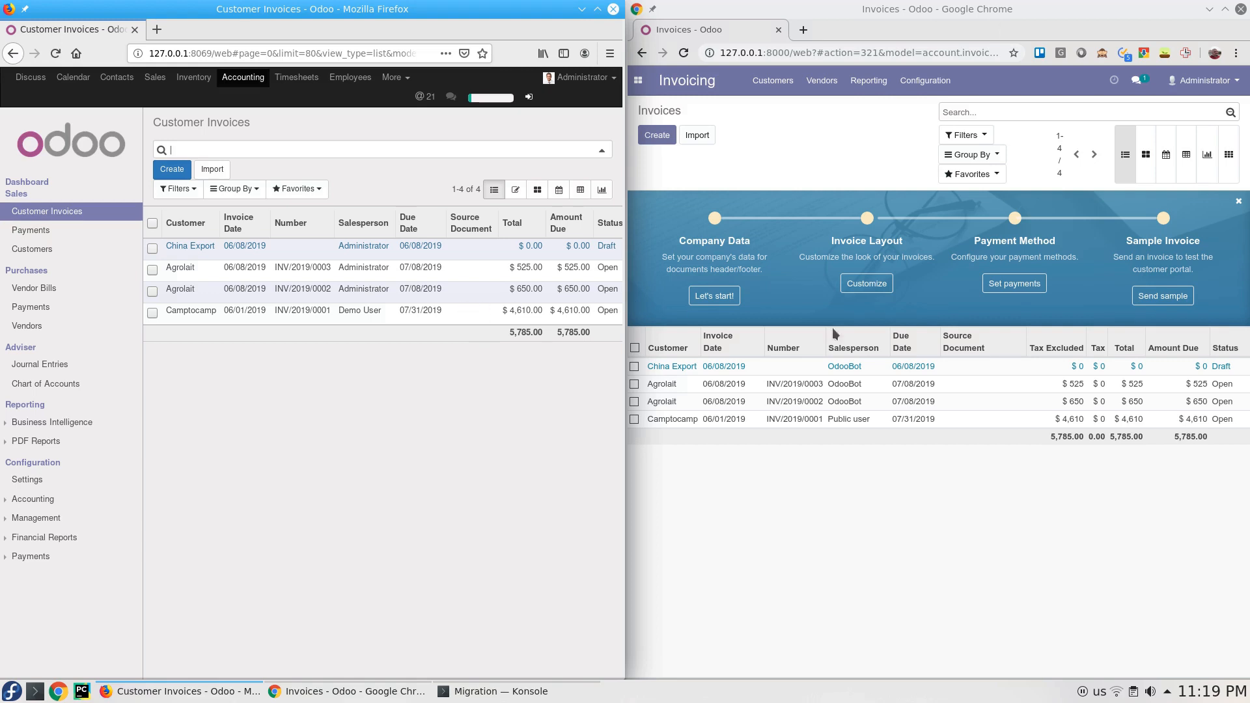
mouse_move(1235, 333)
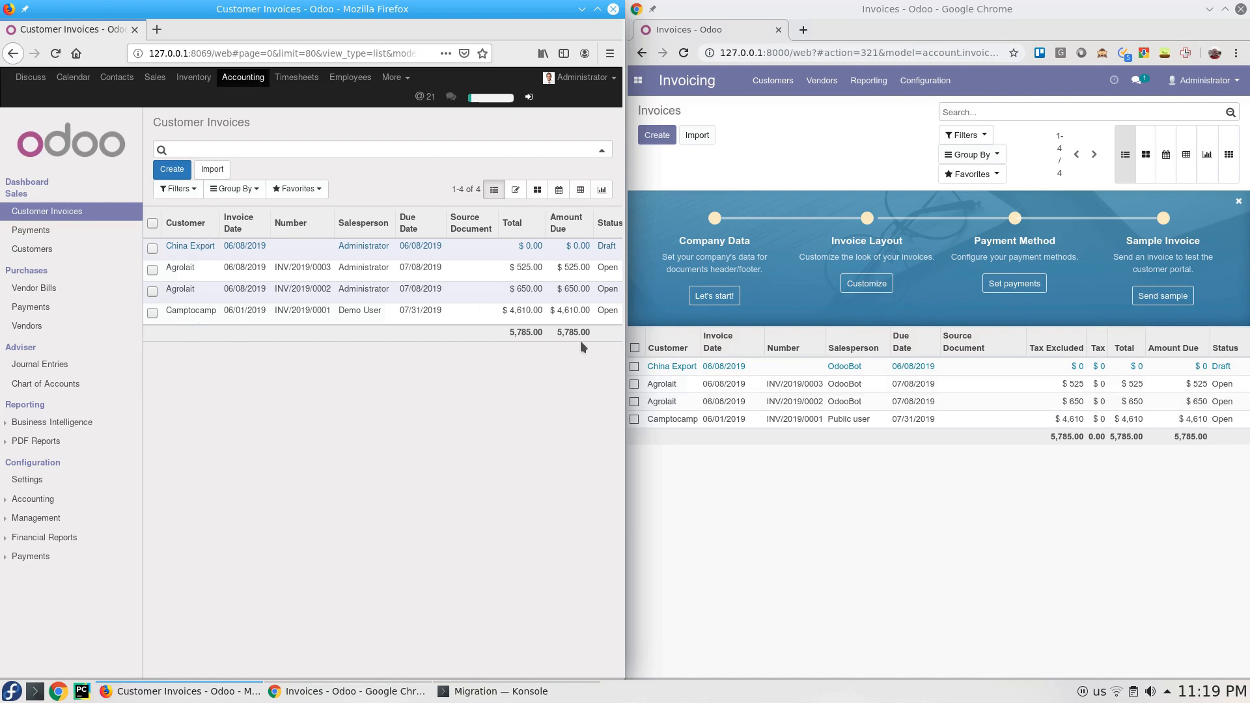
mouse_move(1218, 445)
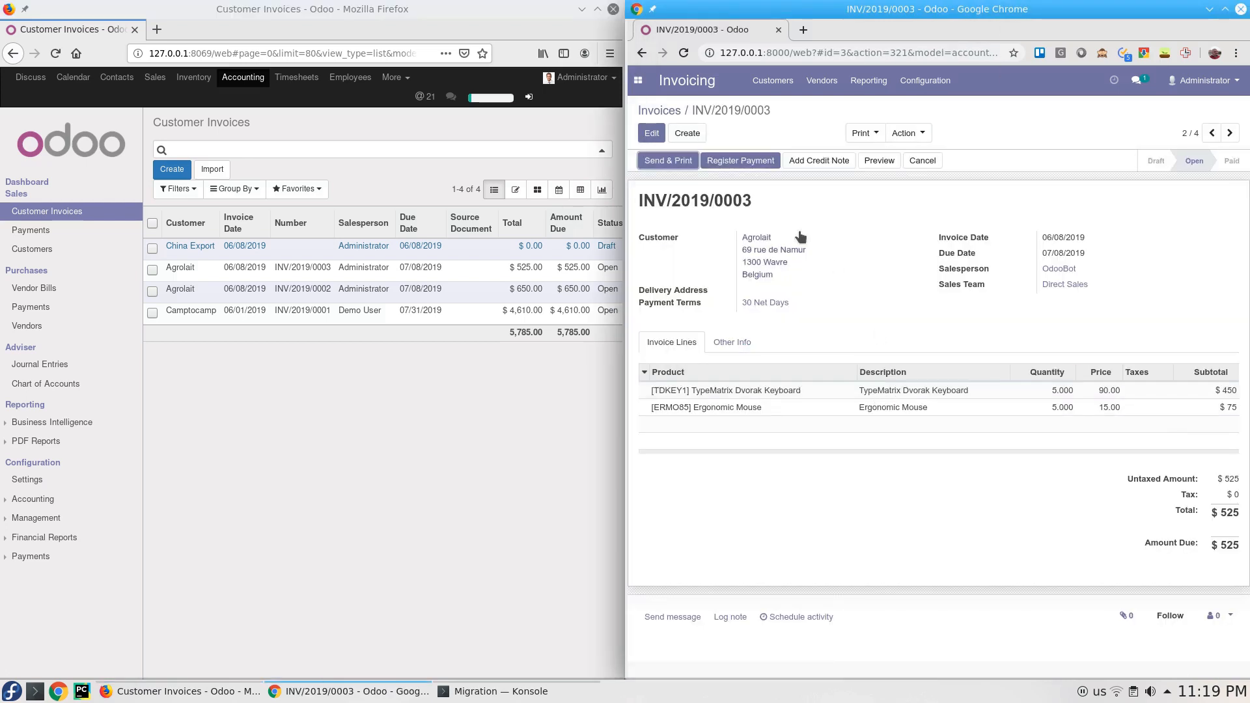
Step: Highlight invoice number 0003 in Odoo 12 and set the Odoo 9 invoice URL ID to 3
double_click(731, 200)
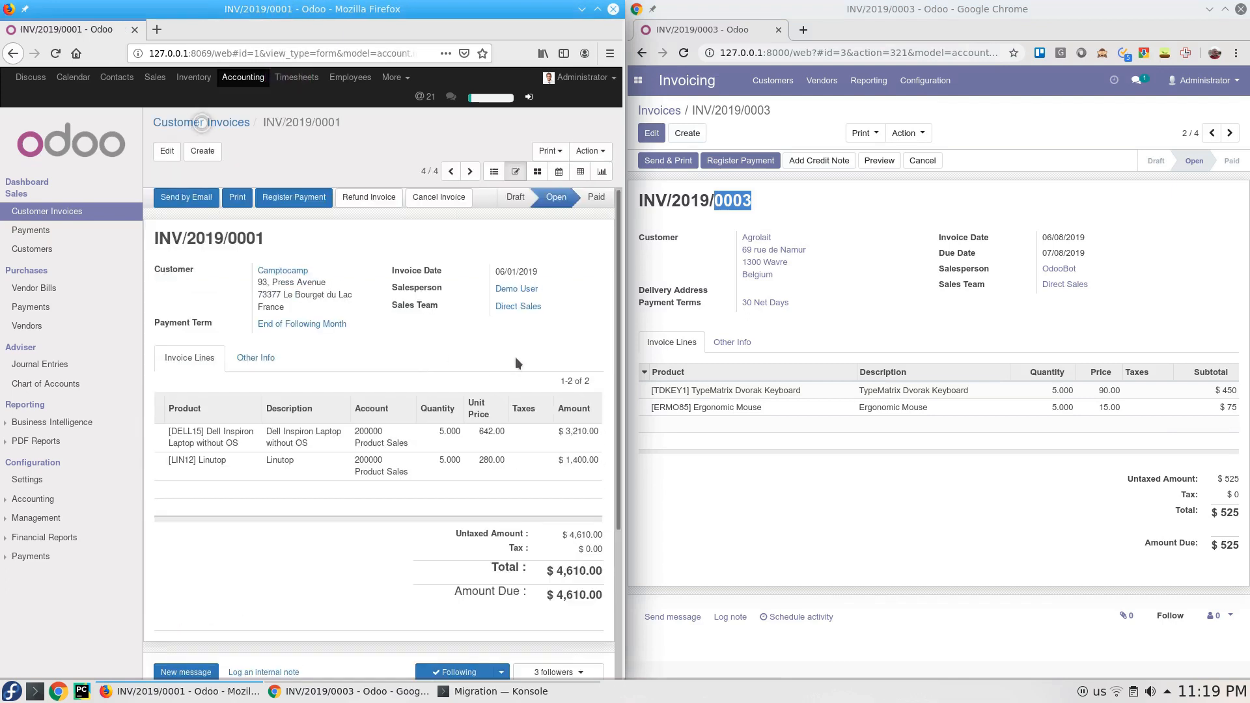
mouse_move(879, 169)
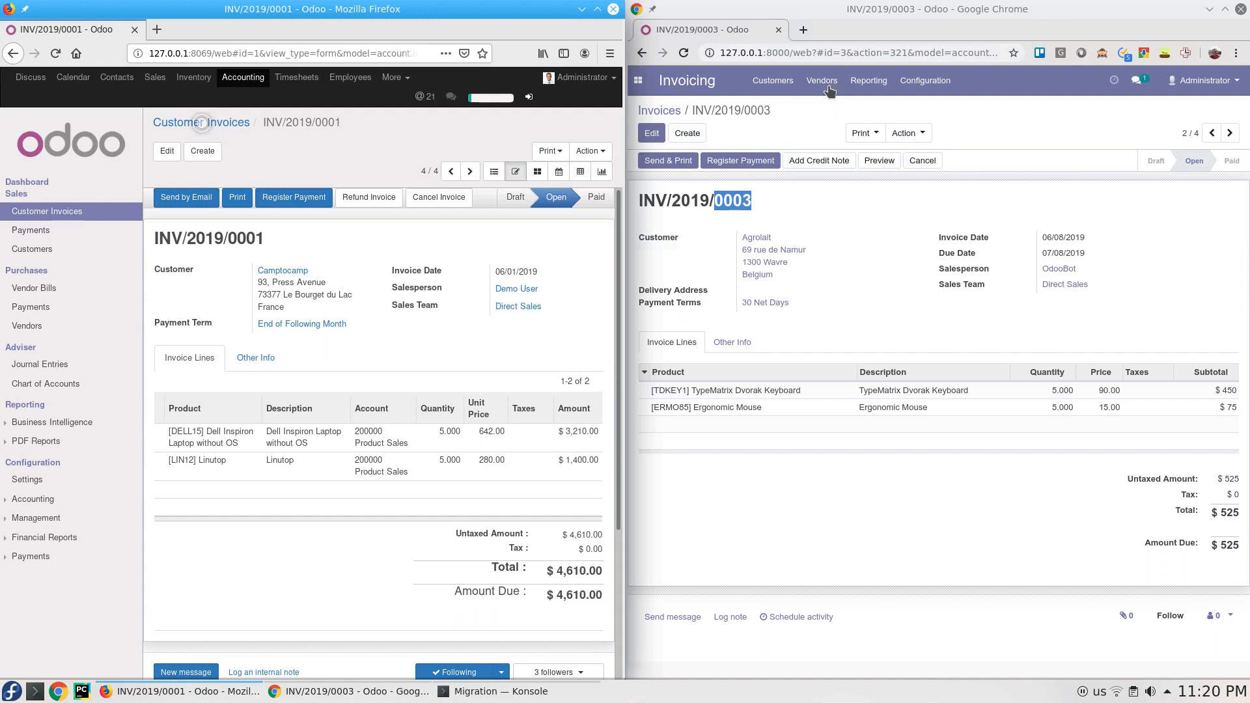
left_click(841, 52)
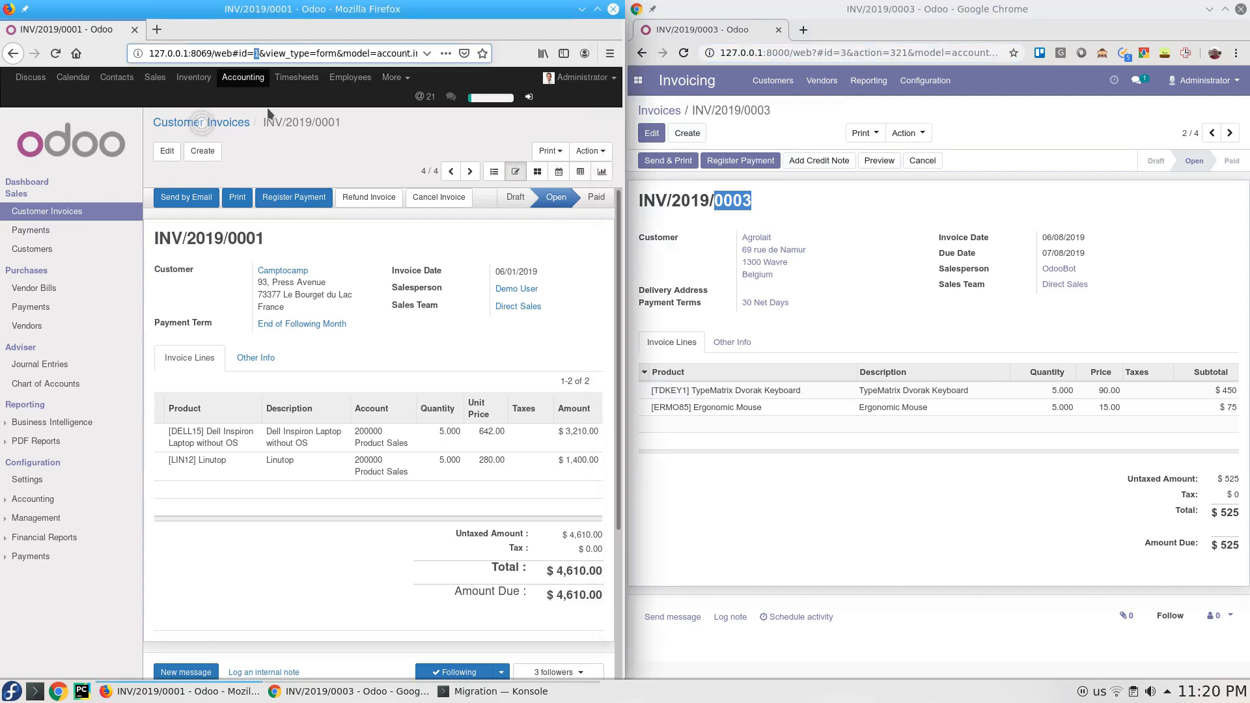
left_click(450, 171)
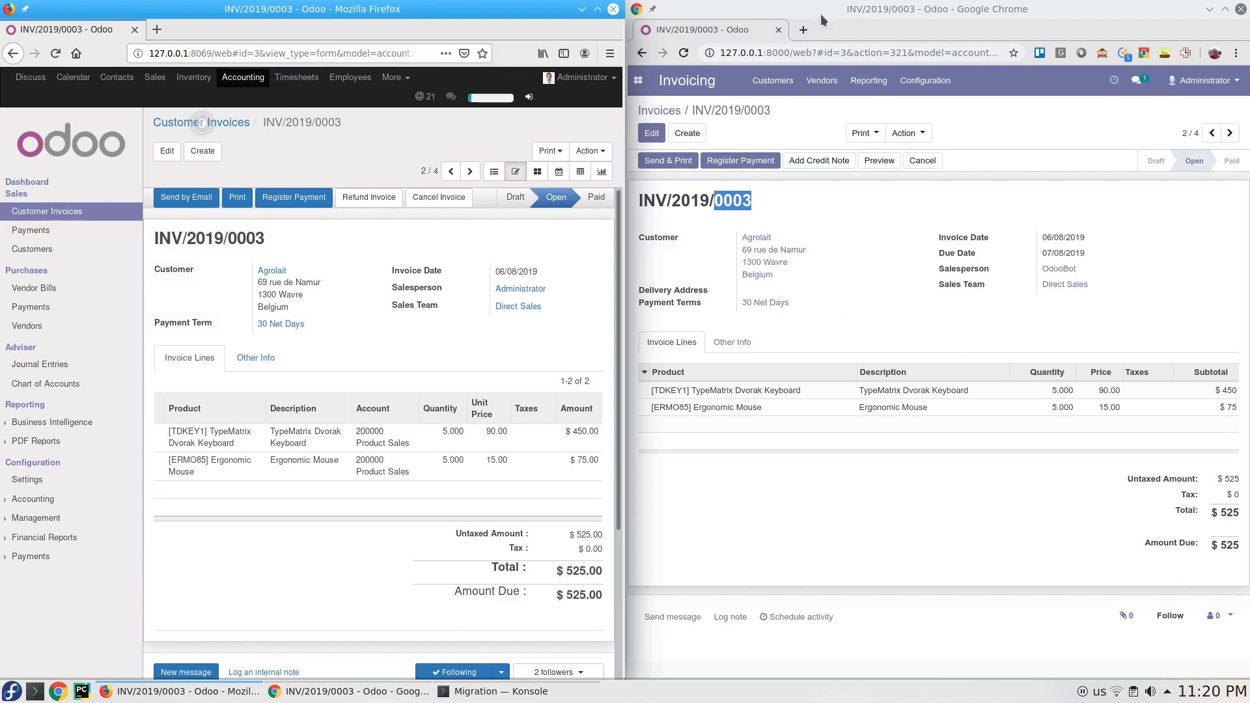
Step: Search YouTube in a new tab for the 'How to migrate Odoo Database?' video and open a second tab
left_click(803, 29)
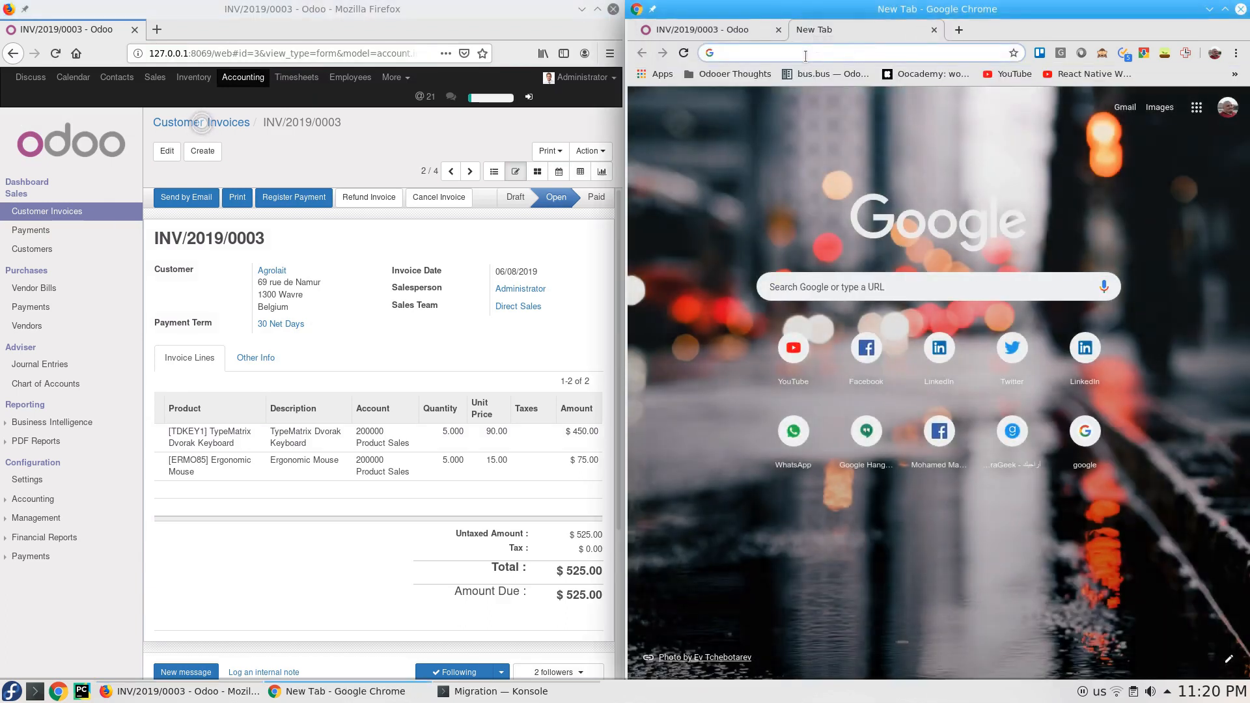
type("youtube.com")
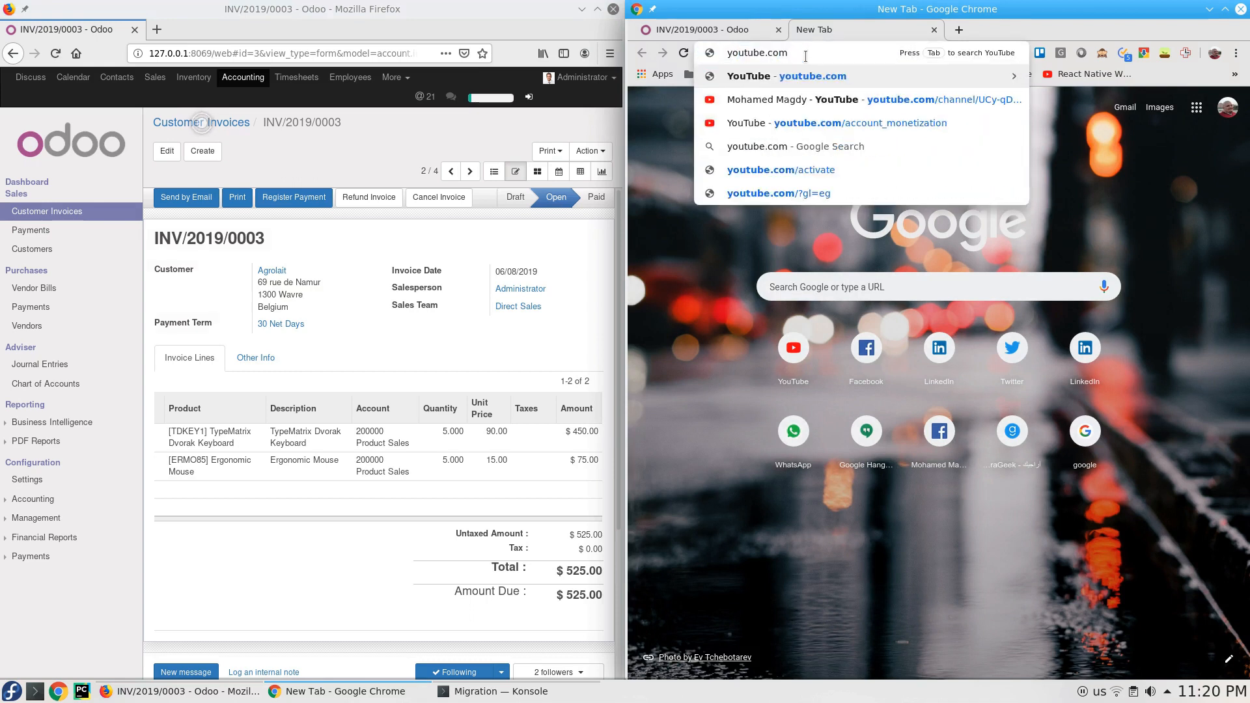
type("howq")
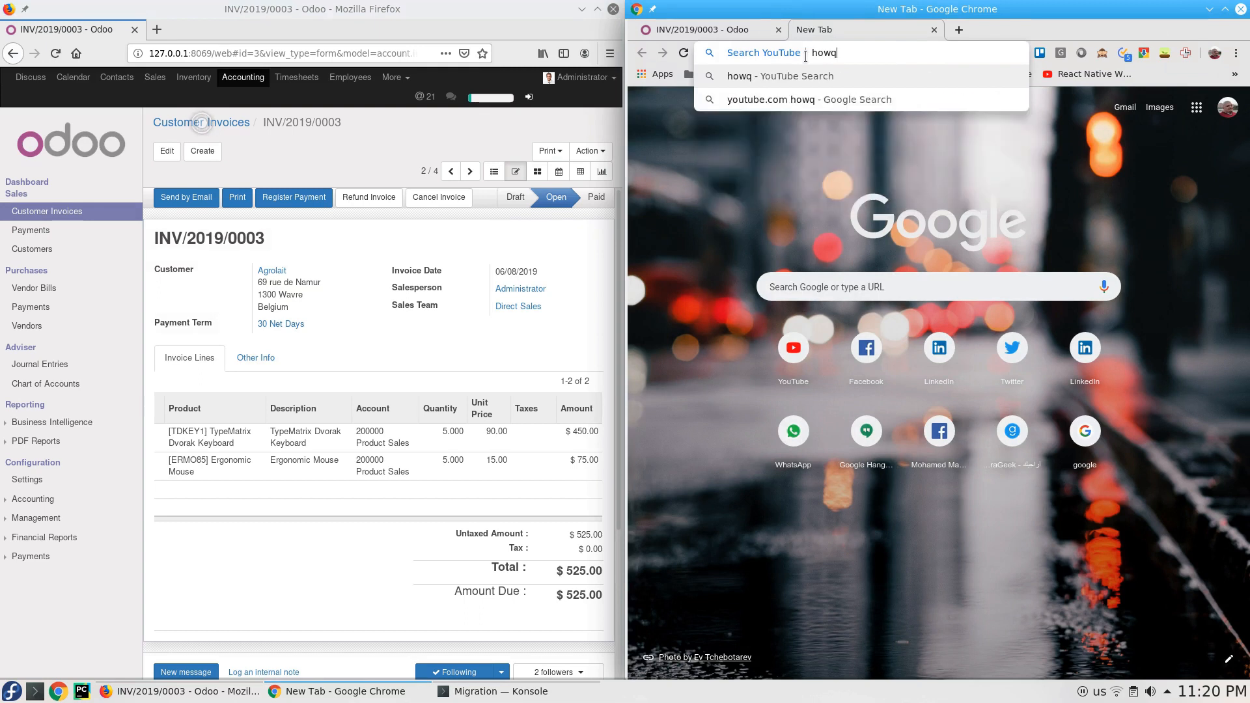
type("how to mi")
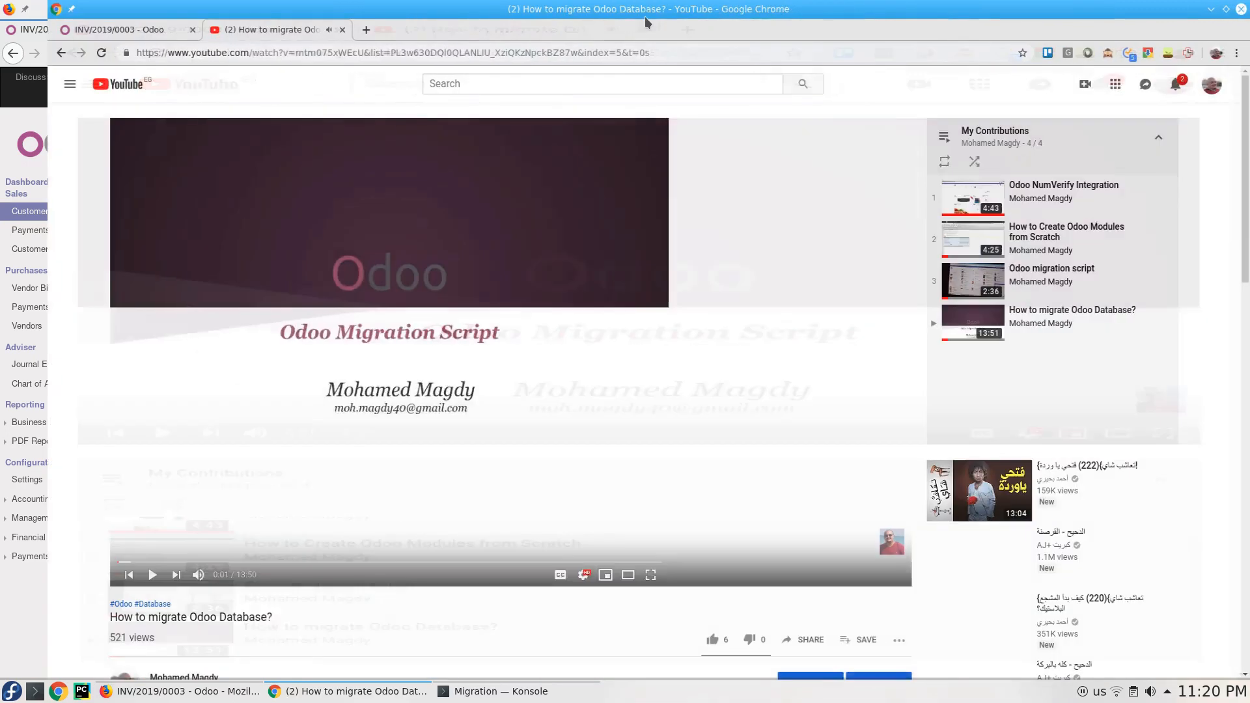
left_click(364, 29)
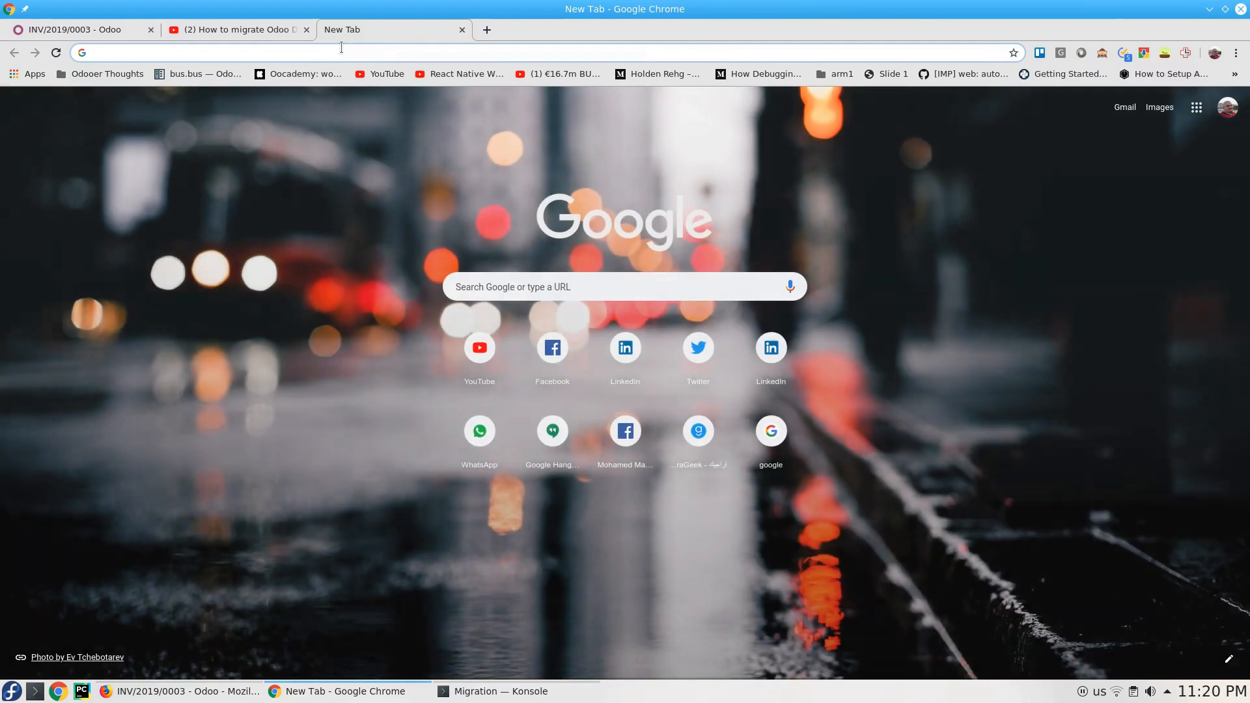
type("do")
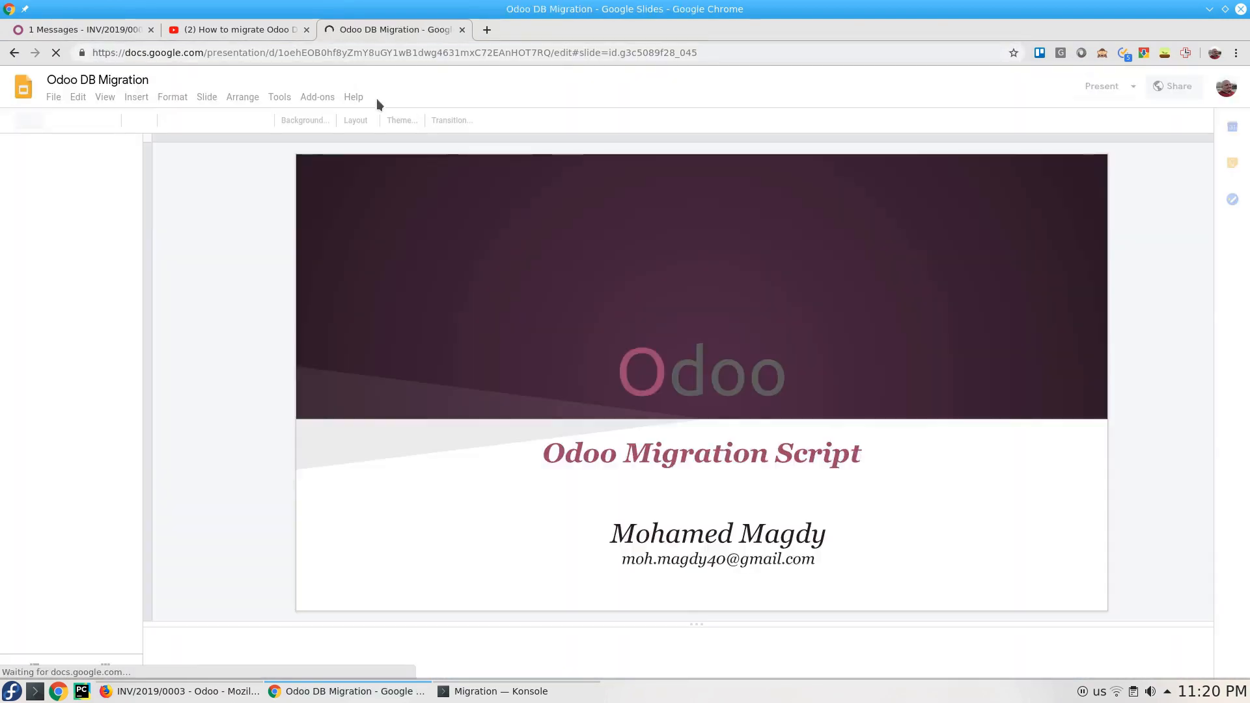
Step: Open the 'Odoo DB Migration' slide deck at slide 1, then return to the migration video
left_click(237, 29)
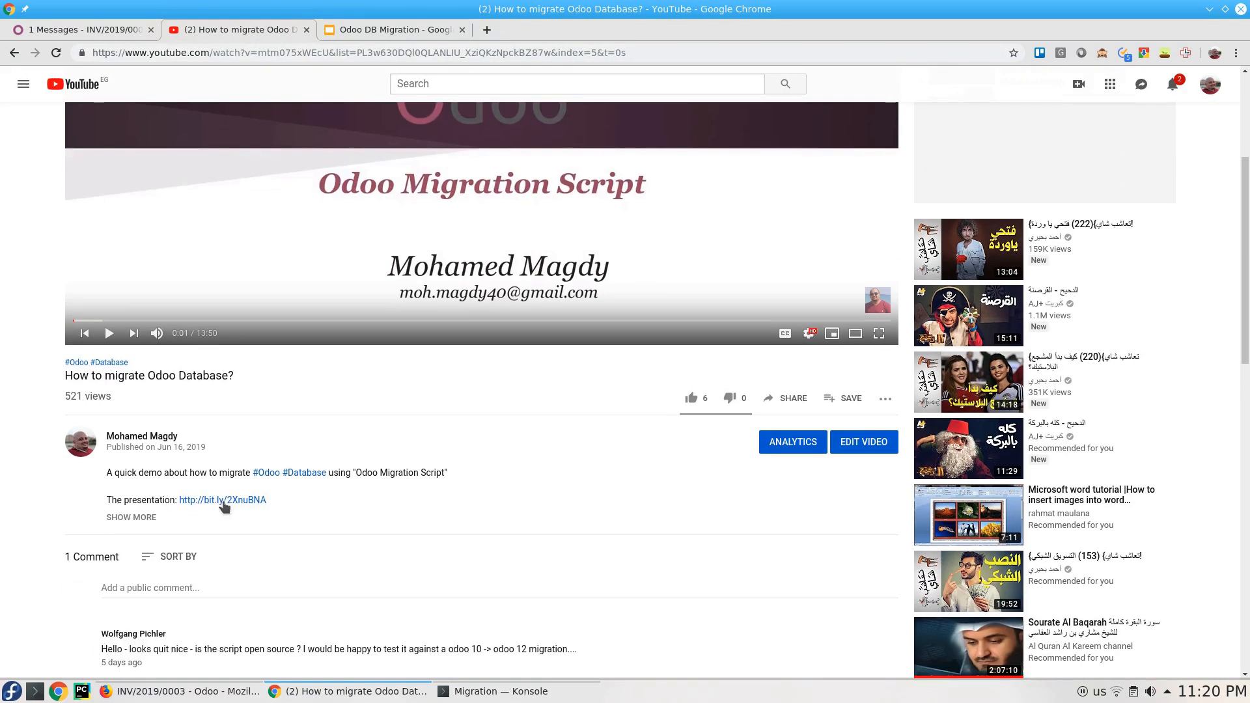
left_click(394, 30)
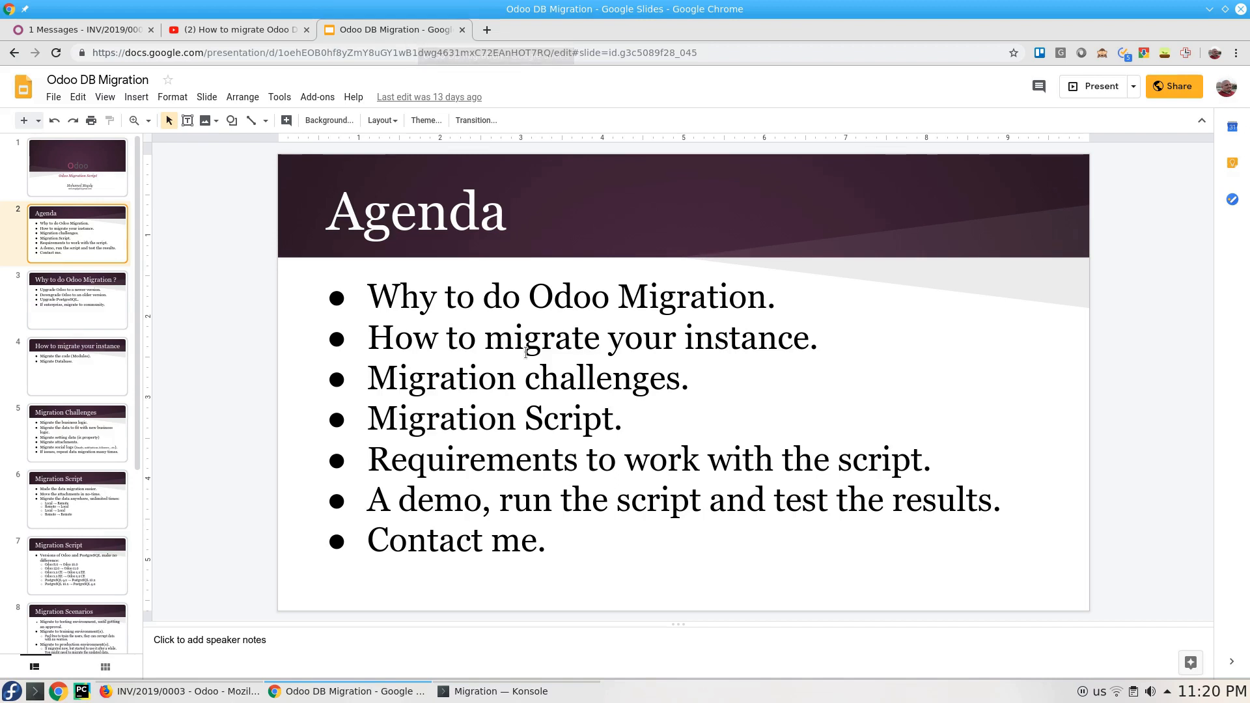
left_click(77, 165)
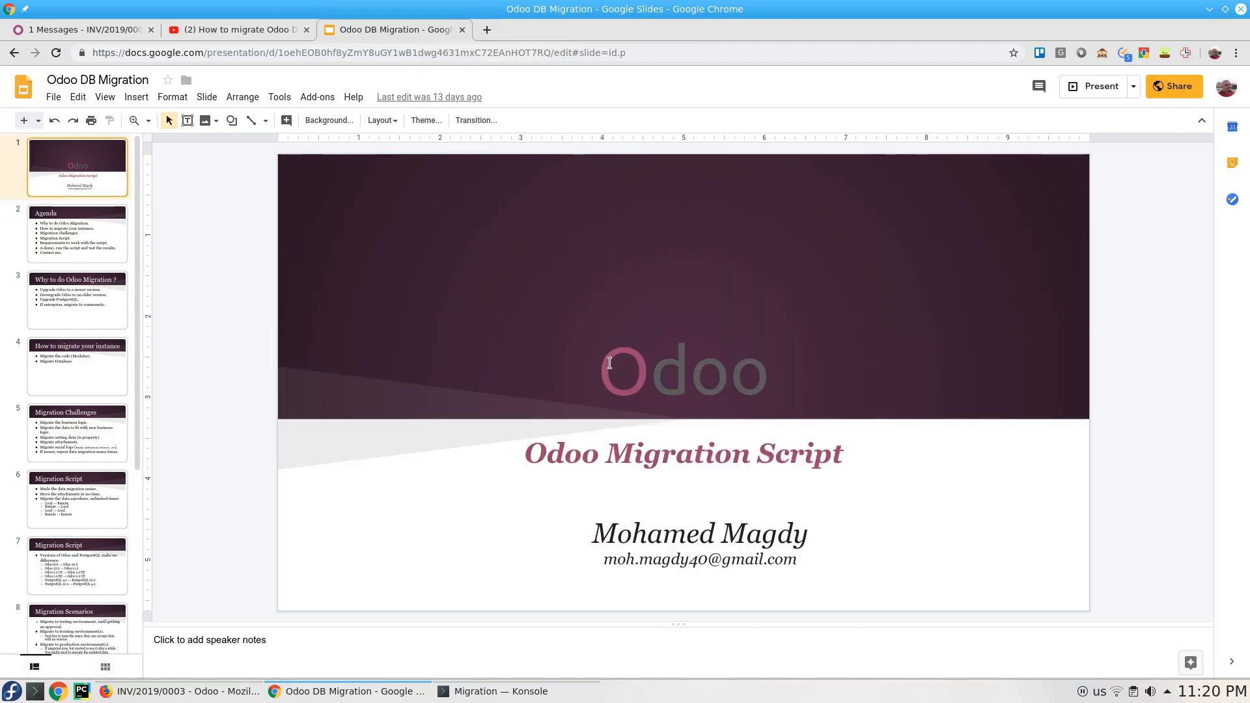
left_click(237, 29)
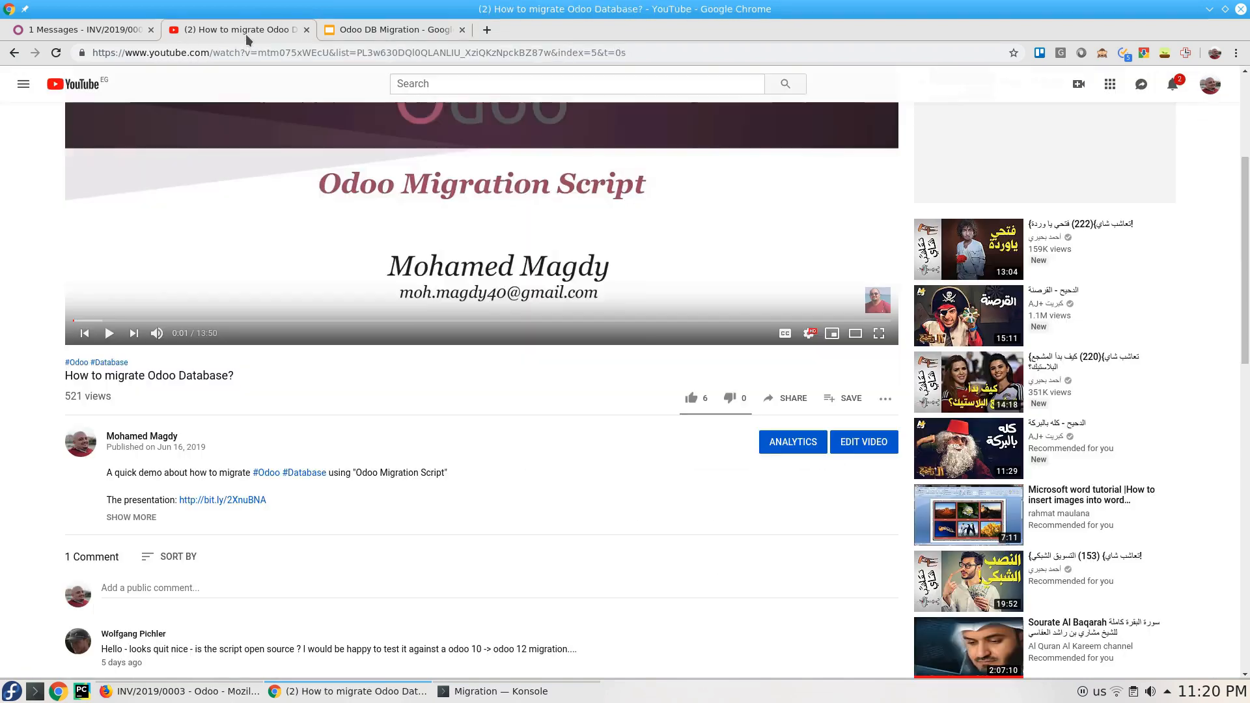